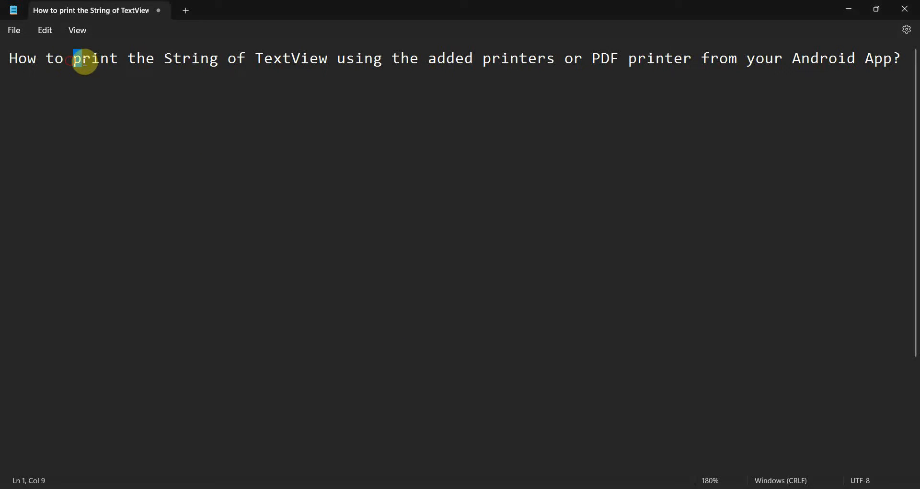
# Step: Highlight the phrase 'print the String of TextView' in the Notepad question
pyautogui.moveTo(74, 58); pyautogui.dragTo(329, 58)
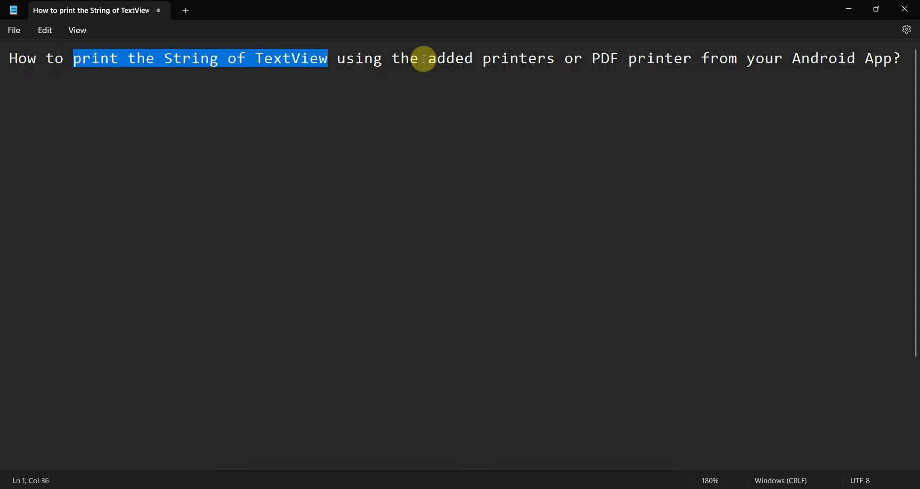
pyautogui.moveTo(596, 64)
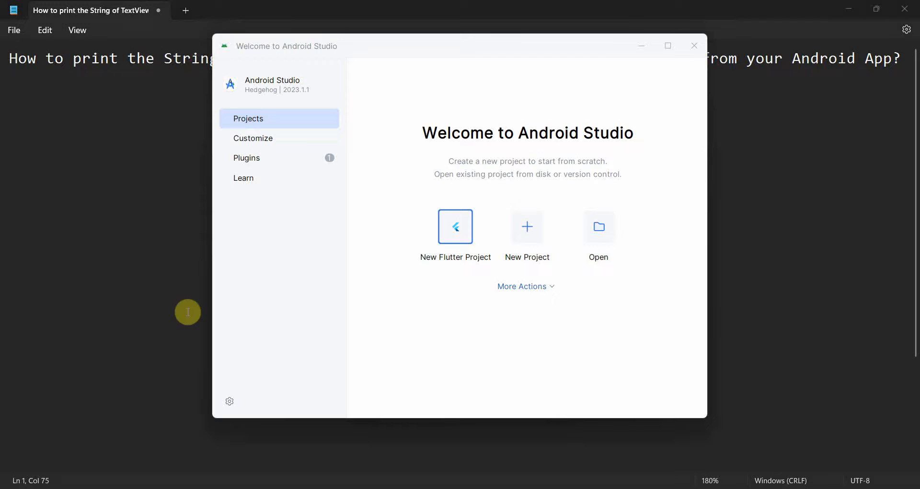
# Step: Create the Empty Views Activity project 'Print TextView', run it, and open activity_main.xml
pyautogui.click(527, 227)
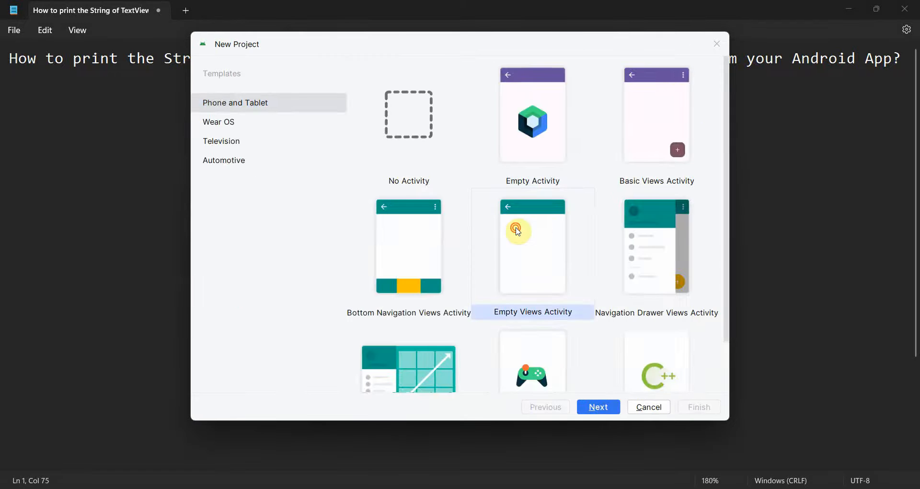
pyautogui.click(598, 407)
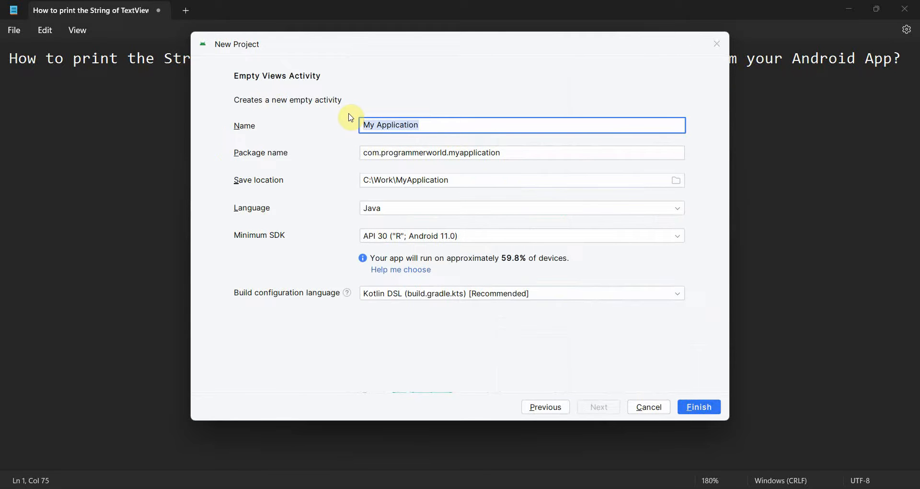
pyautogui.write('Print TextView')
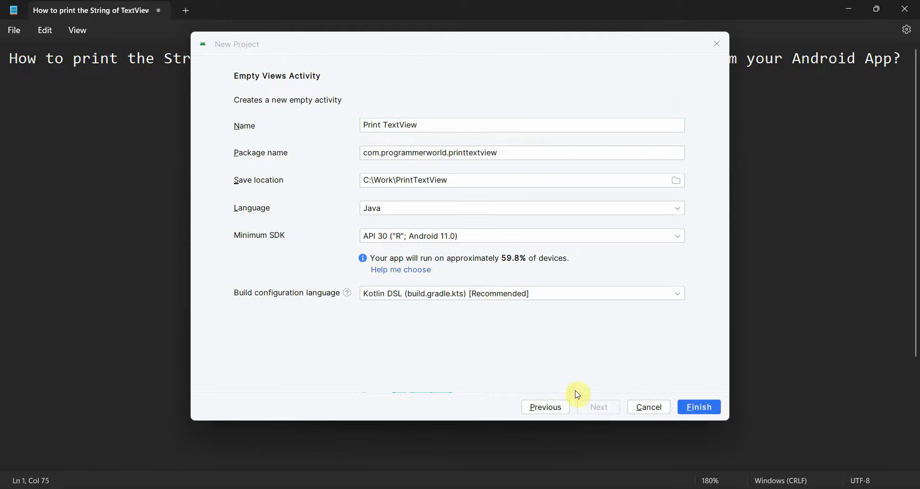
pyautogui.click(698, 406)
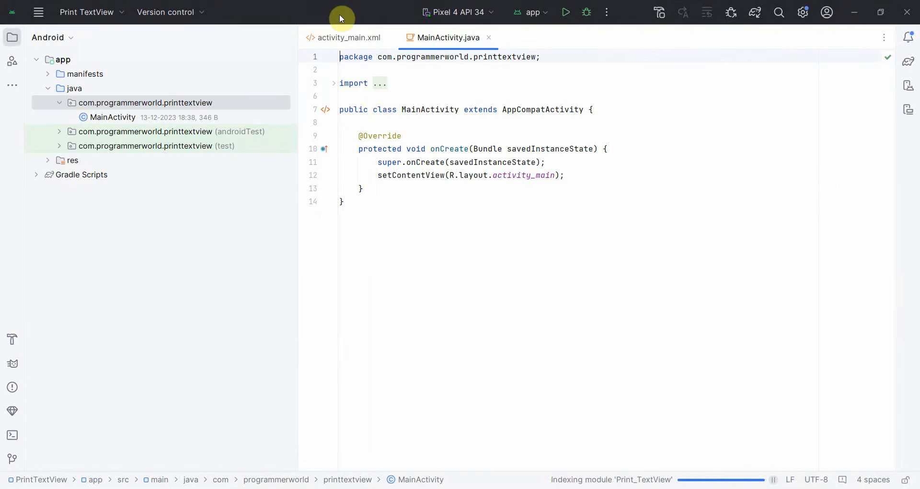
pyautogui.click(565, 11)
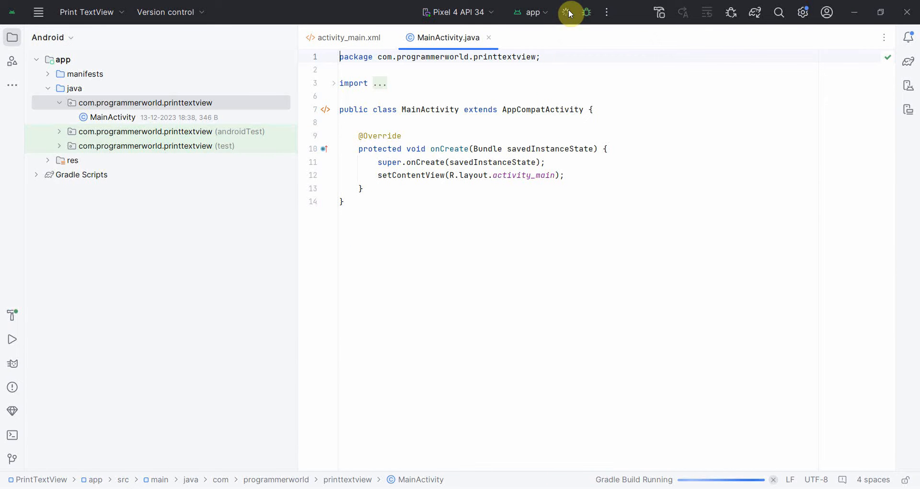
pyautogui.moveTo(13, 37)
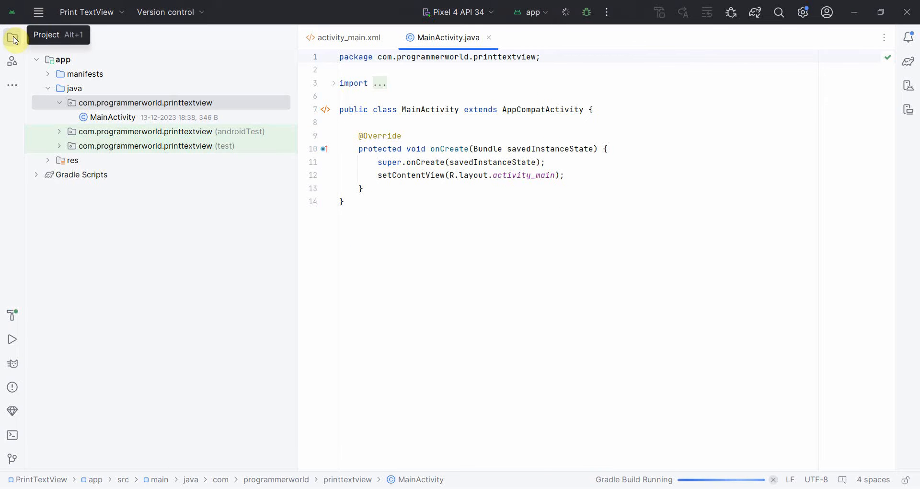
pyautogui.click(348, 37)
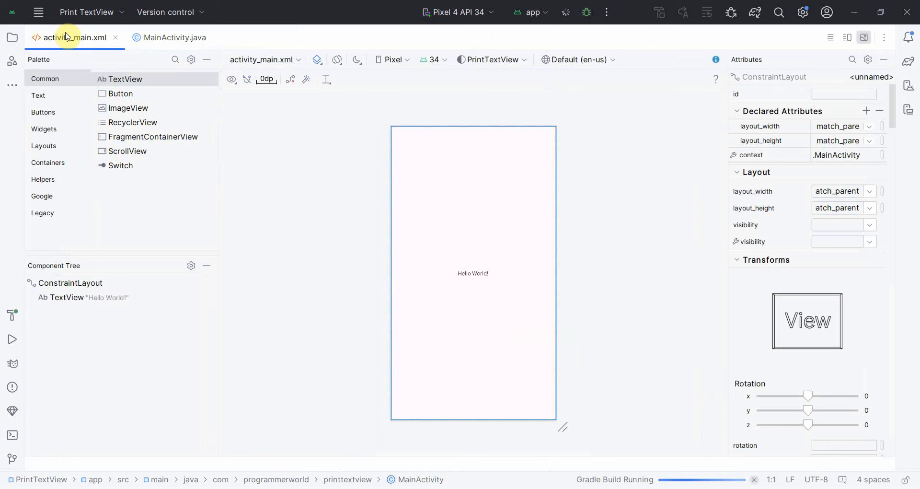
# Step: Drop a Button near the top of the layout and label it 'Buttonrint TextView'
pyautogui.click(75, 37)
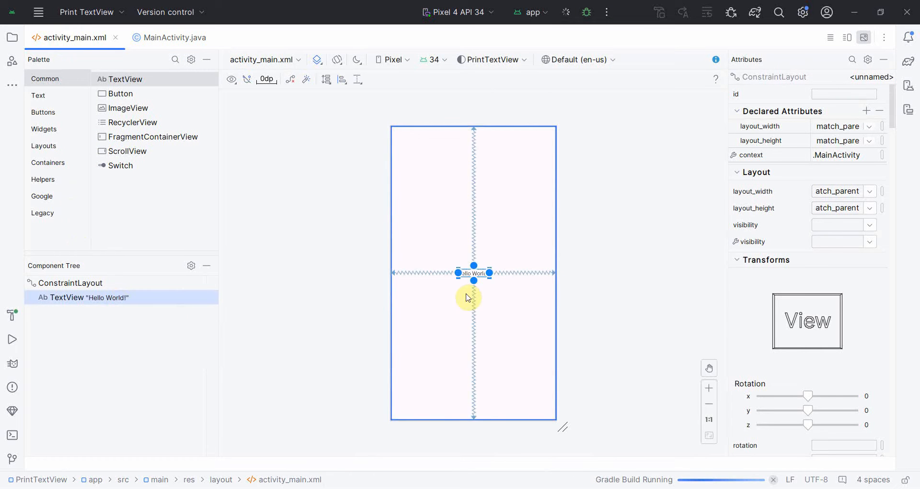
pyautogui.click(474, 273)
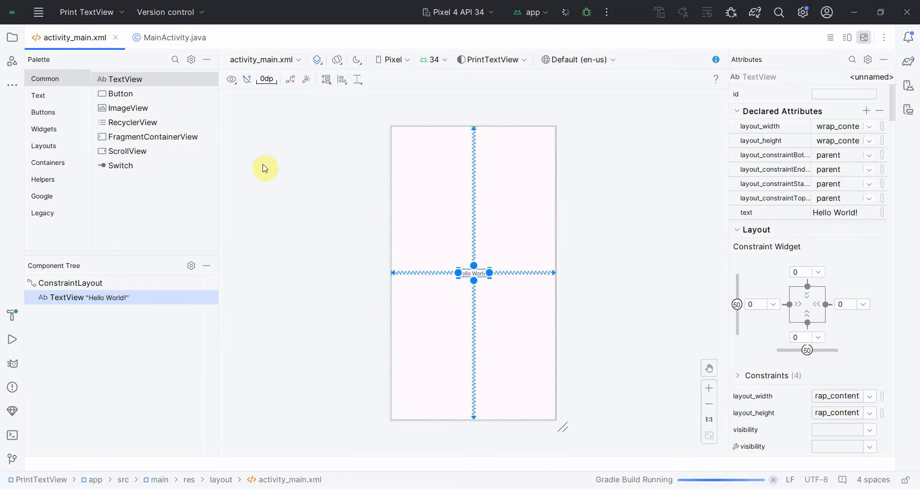
pyautogui.moveTo(120, 93)
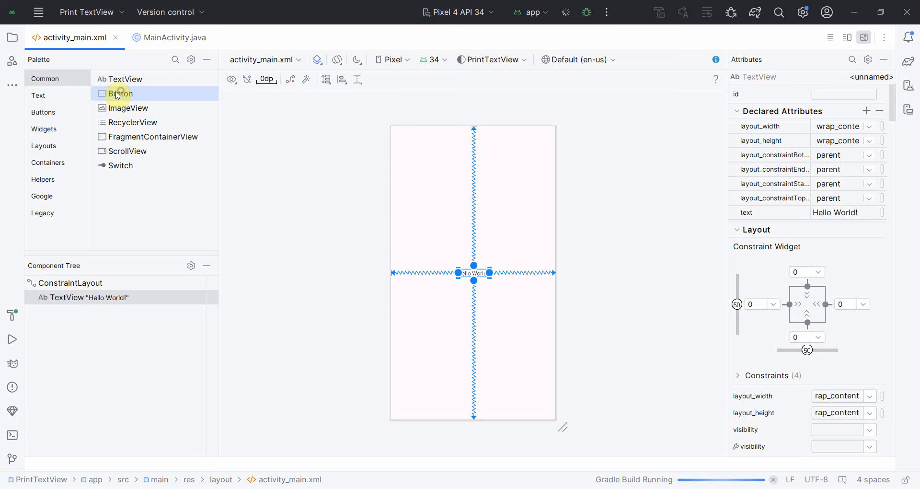
pyautogui.moveTo(120, 93); pyautogui.dragTo(448, 157)
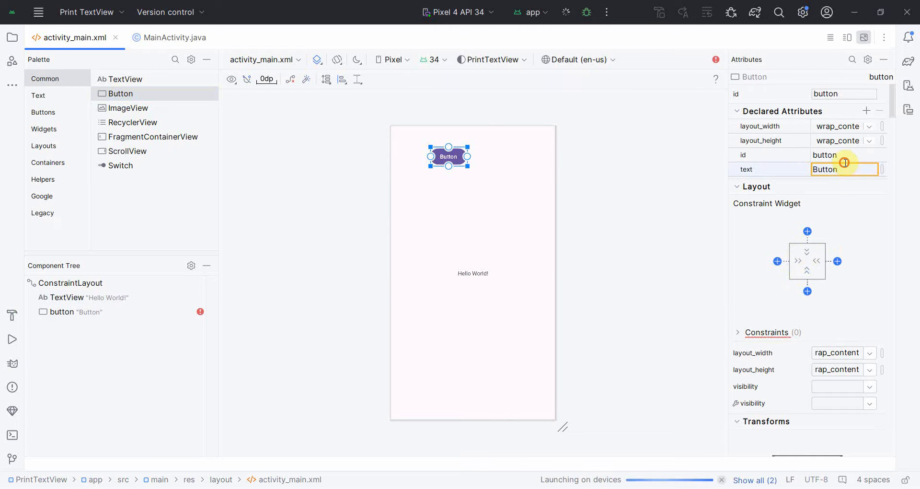
pyautogui.write('P')
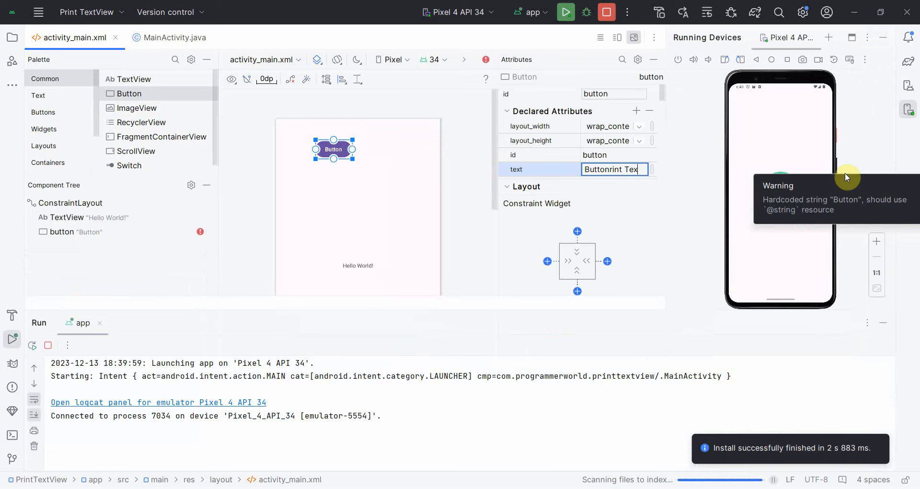
pyautogui.write('TextView')
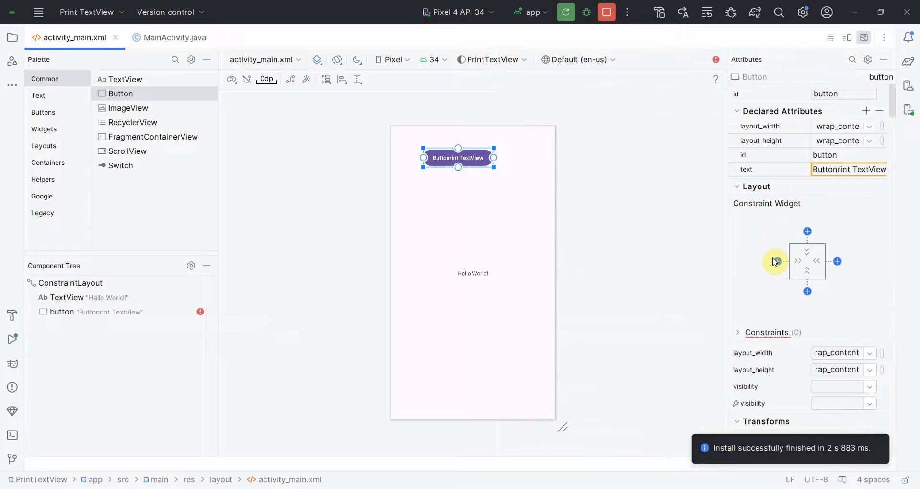
# Step: Constrain the button to the start and top edges and nudge it right and down
pyautogui.click(774, 261)
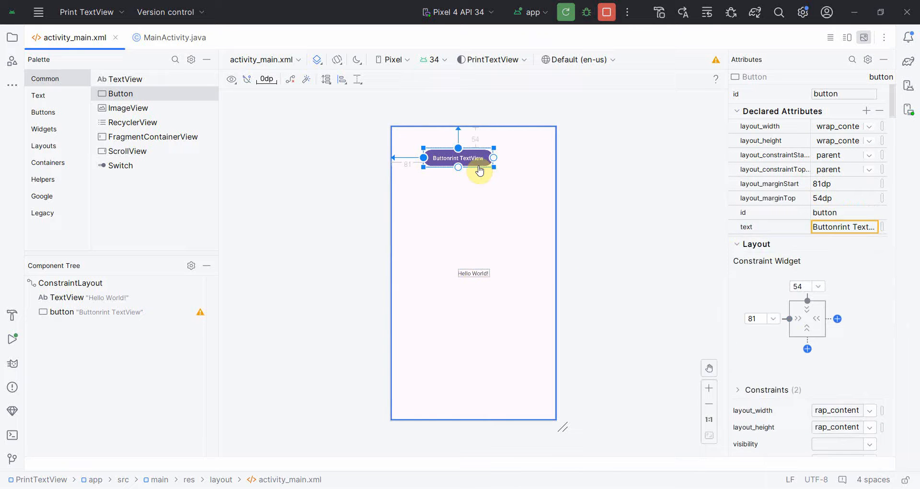
pyautogui.moveTo(458, 157); pyautogui.dragTo(478, 163)
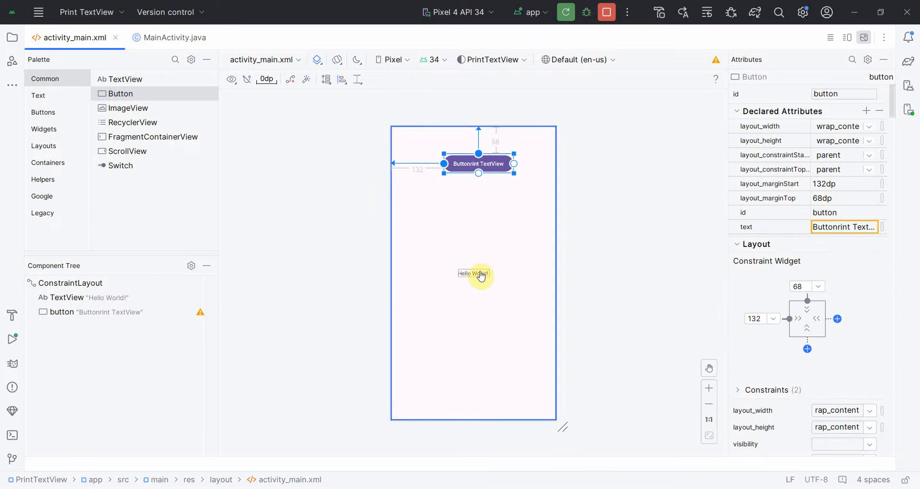
pyautogui.click(473, 273)
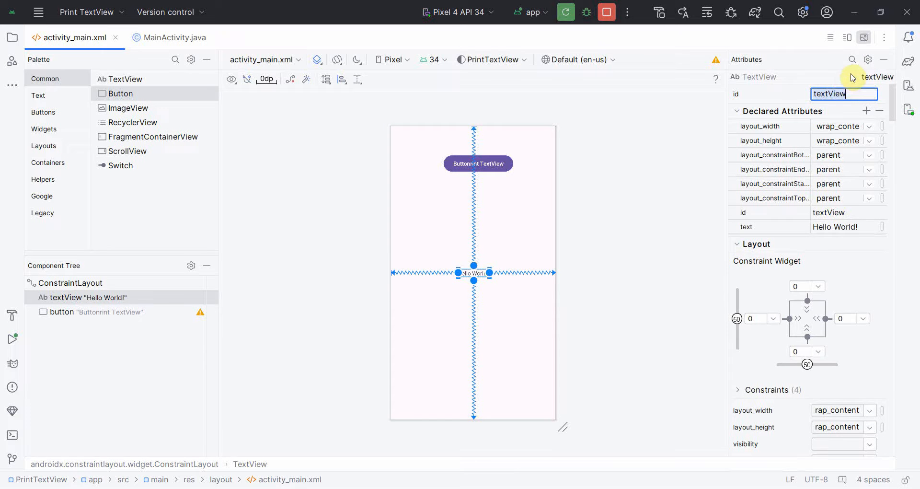
# Step: Set the TextView's textSize attribute to 34sp
pyautogui.write('siz')
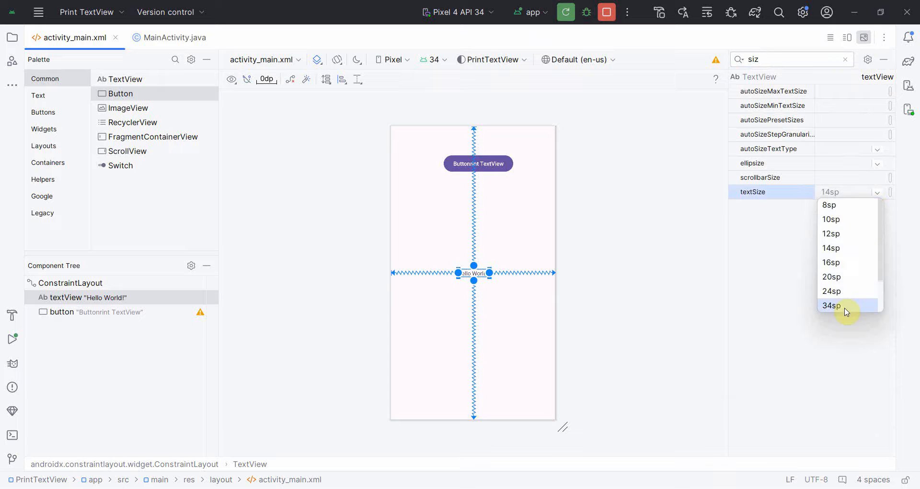
pyautogui.click(832, 305)
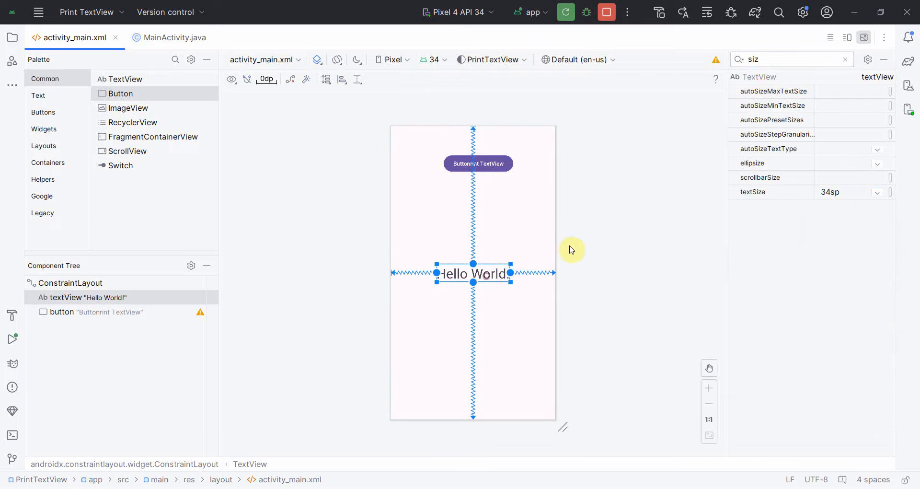
pyautogui.click(844, 58)
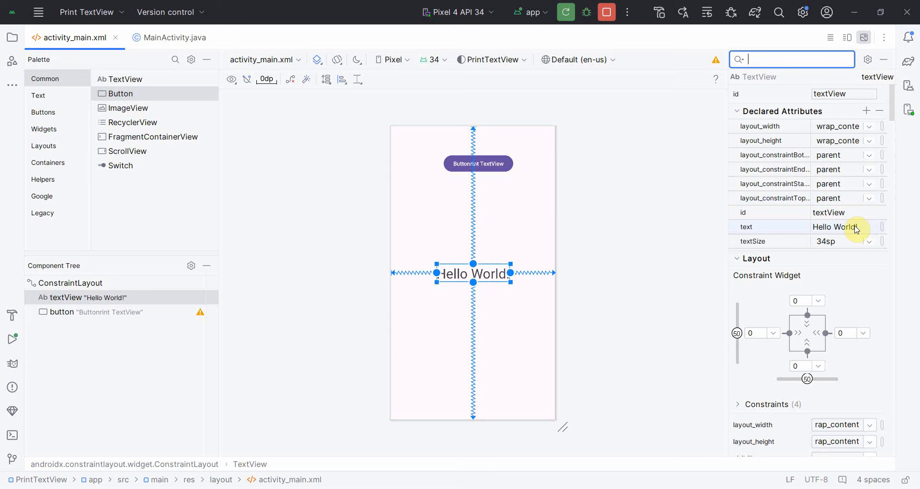
# Step: Set the TextView text to 'Hello Programmer World, this is a sample TextView content.', enlarge it, move it up
pyautogui.click(845, 227)
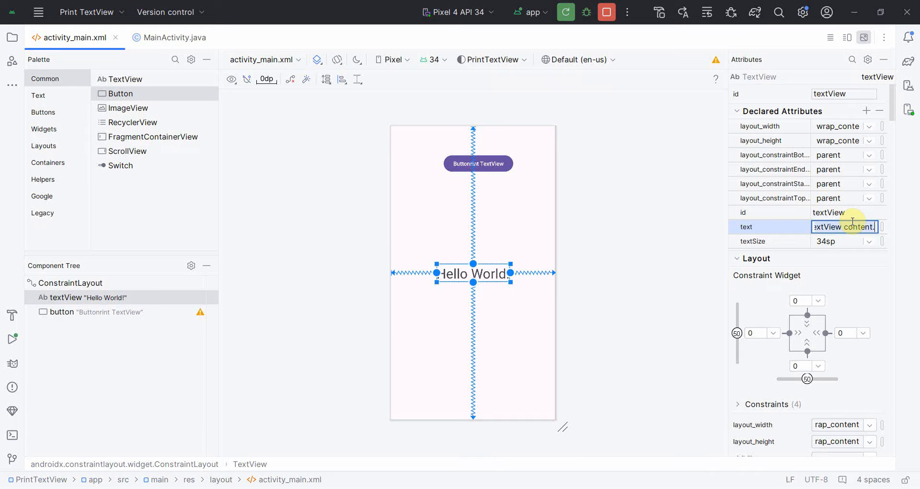
pyautogui.write('Hello Programmer World, this is a sample TextView content.')
pyautogui.click(844, 126)
pyautogui.write('2')
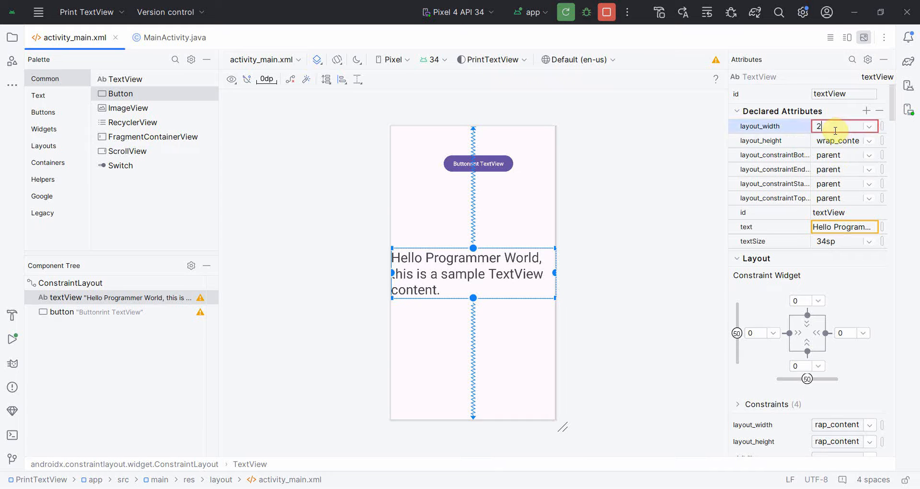
pyautogui.write('50dp')
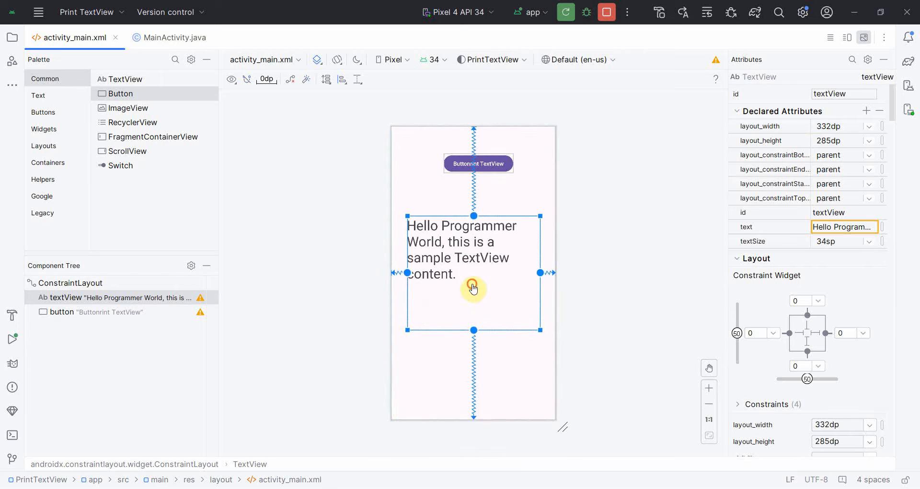
pyautogui.moveTo(473, 288); pyautogui.dragTo(479, 264)
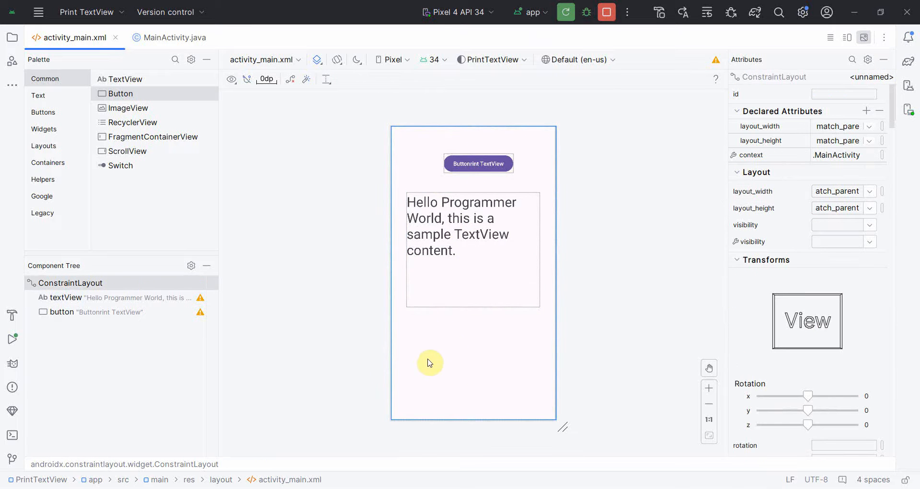
pyautogui.moveTo(134, 38)
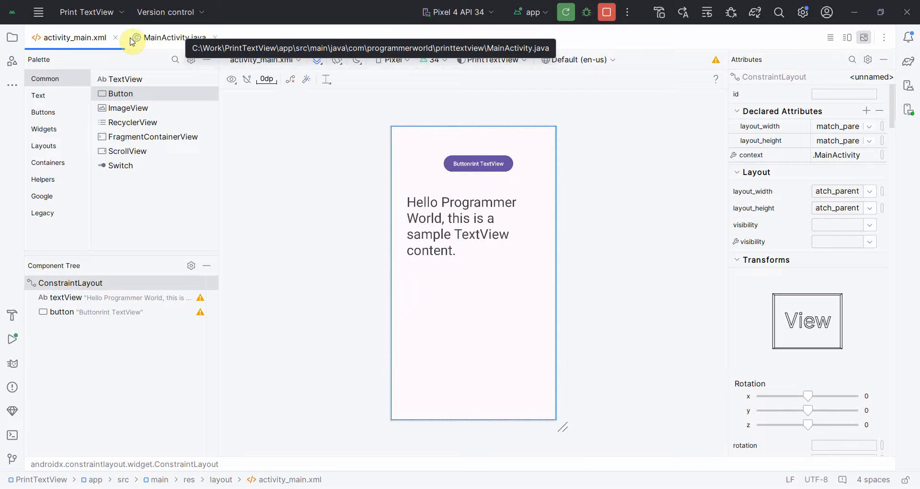
# Step: Add an empty public void buttonPintTextView(View view) method to MainActivity.java
pyautogui.click(174, 38)
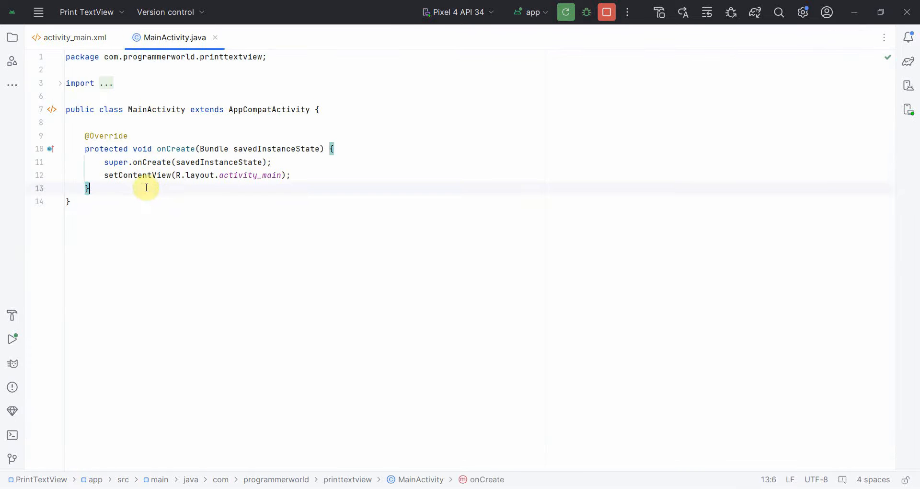
pyautogui.write('public')
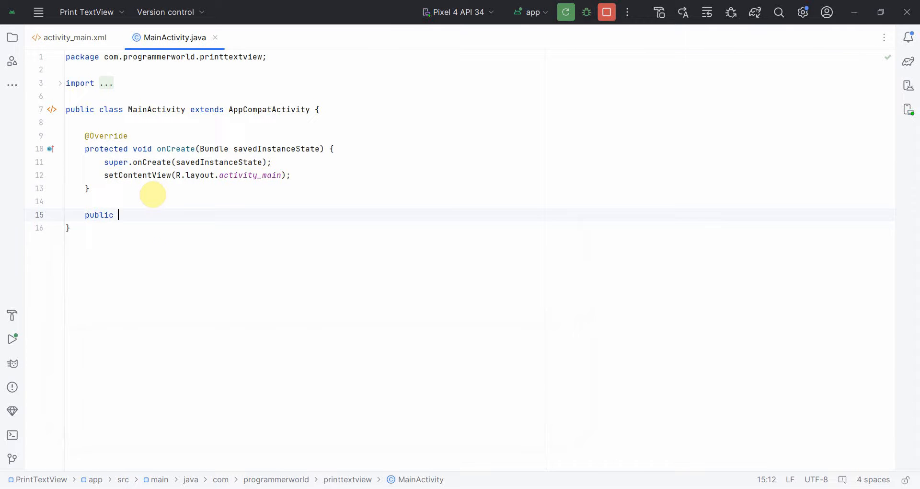
pyautogui.write('void but')
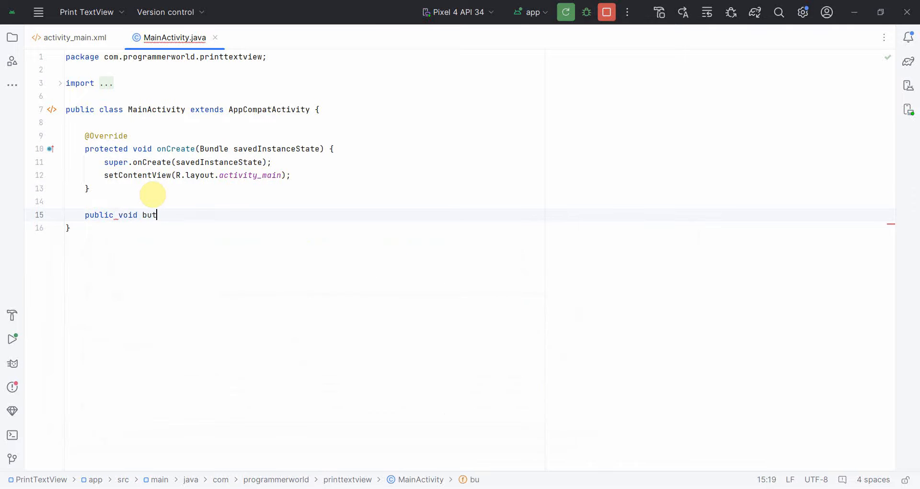
pyautogui.write('tonP')
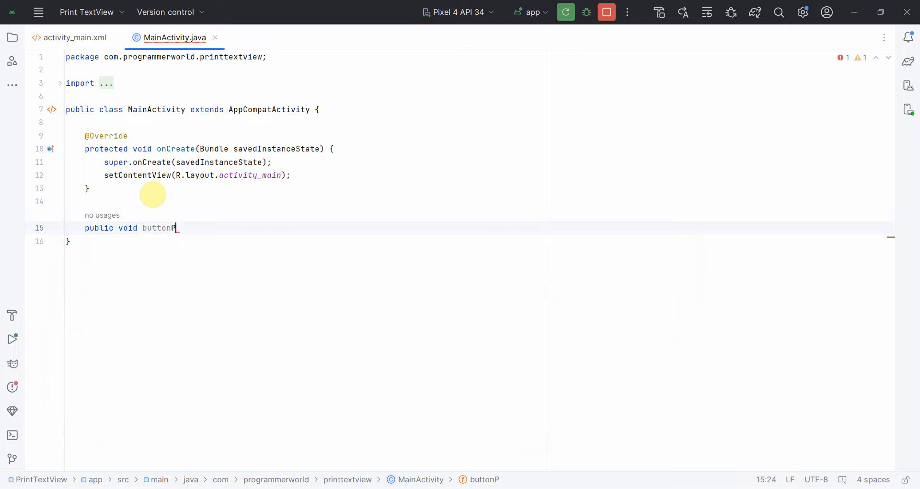
pyautogui.write('intTextView(View view){')
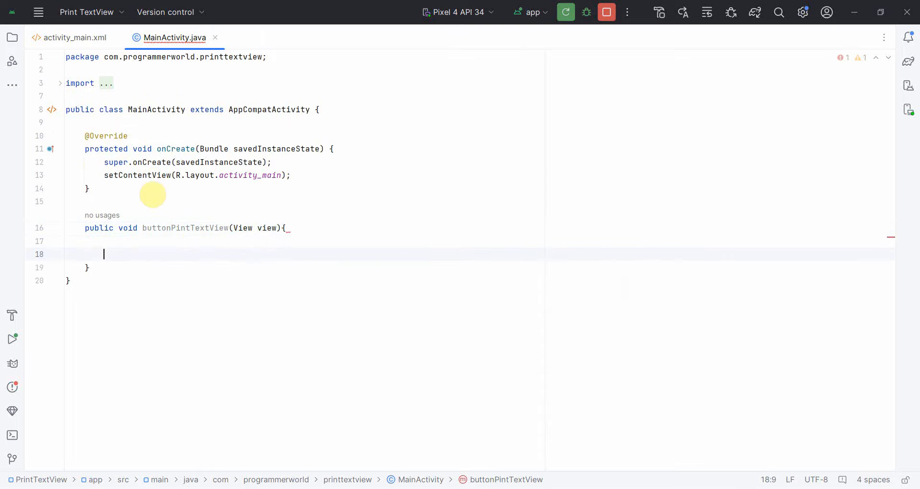
pyautogui.click(75, 38)
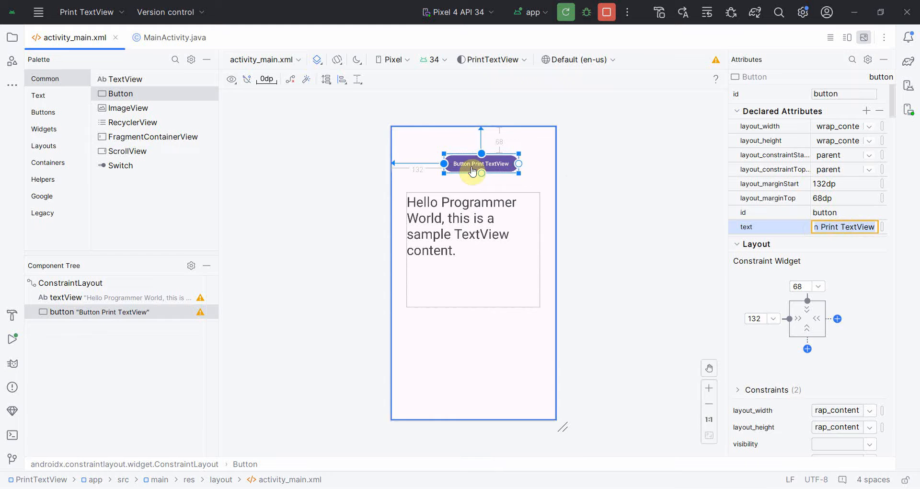
# Step: Set the button's onClick attribute to buttonPintTextView
pyautogui.moveTo(481, 164); pyautogui.dragTo(473, 164)
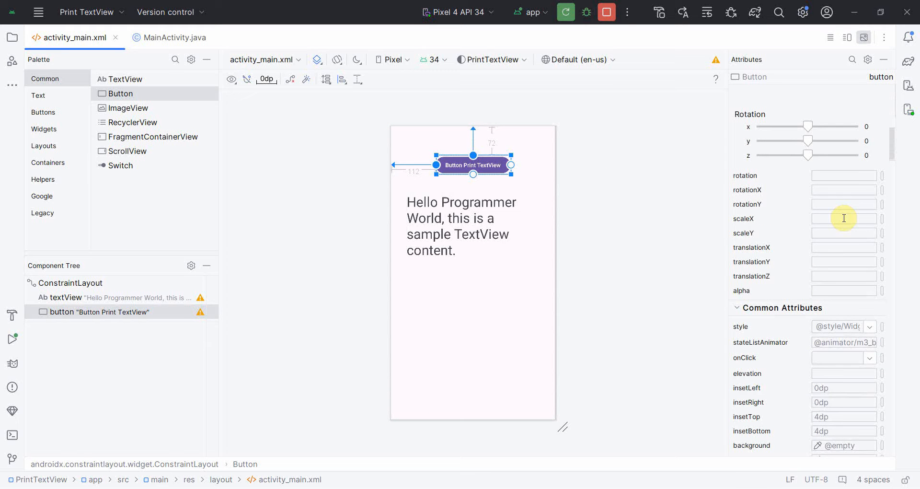
pyautogui.click(869, 357)
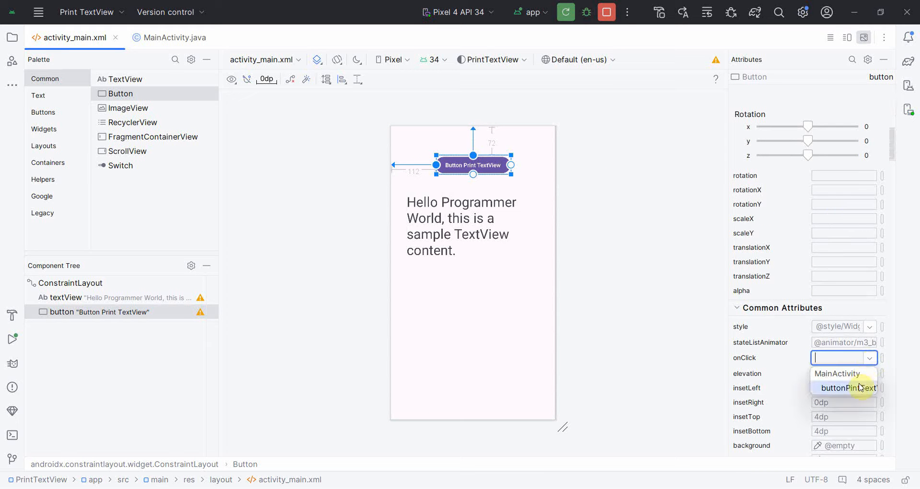
pyautogui.click(449, 199)
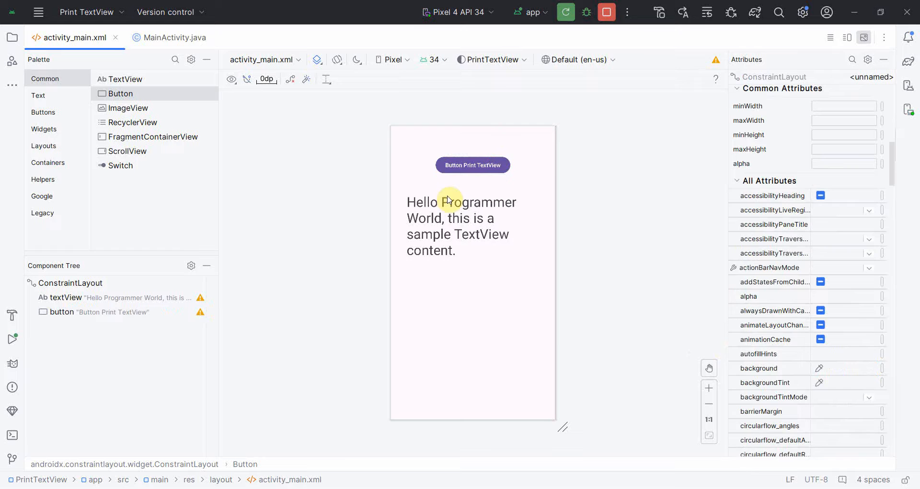
# Step: Declare private TextView textView and assign findViewById(R.id.textView) in onCreate
pyautogui.click(174, 37)
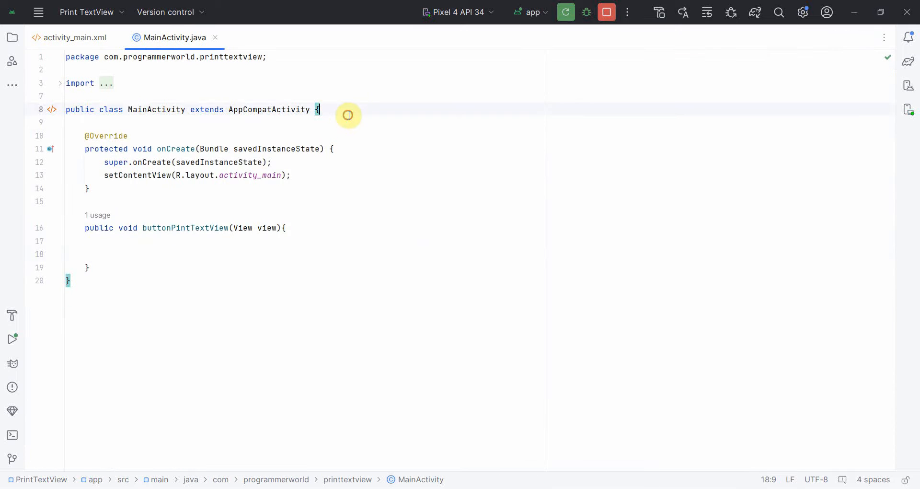
pyautogui.write('priv')
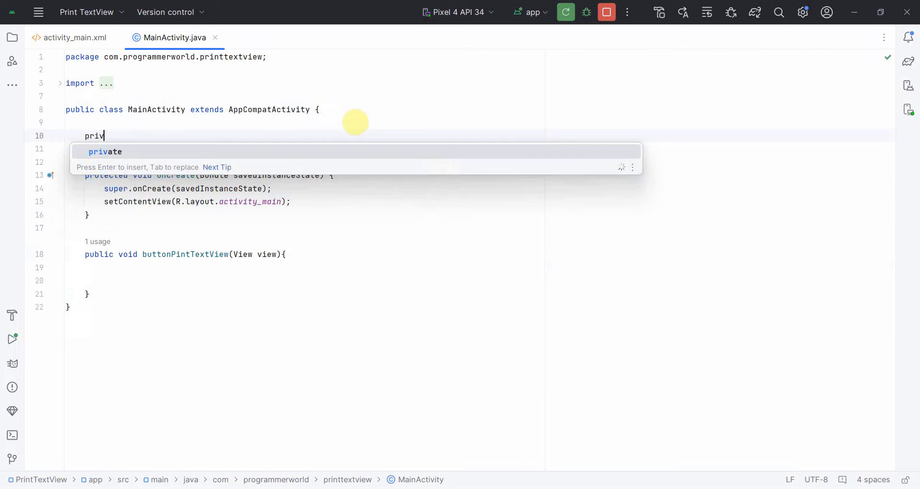
pyautogui.write('TypeNotPresentException')
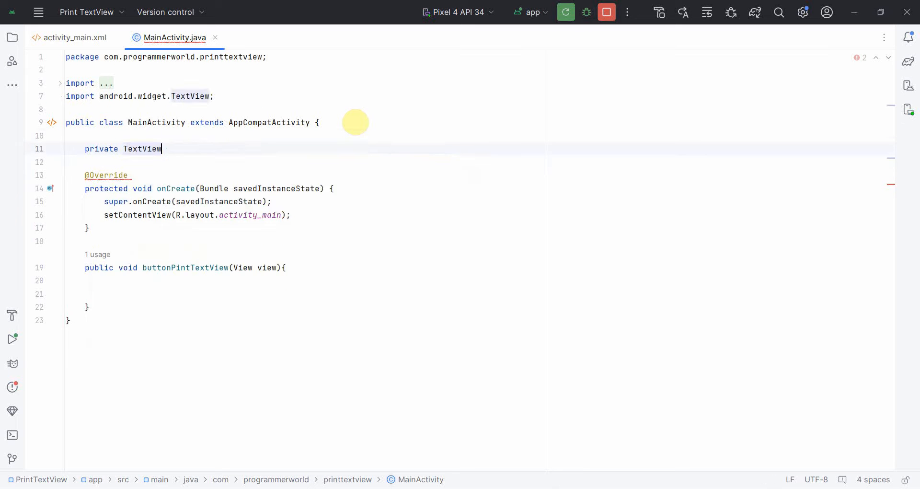
pyautogui.write('textView;')
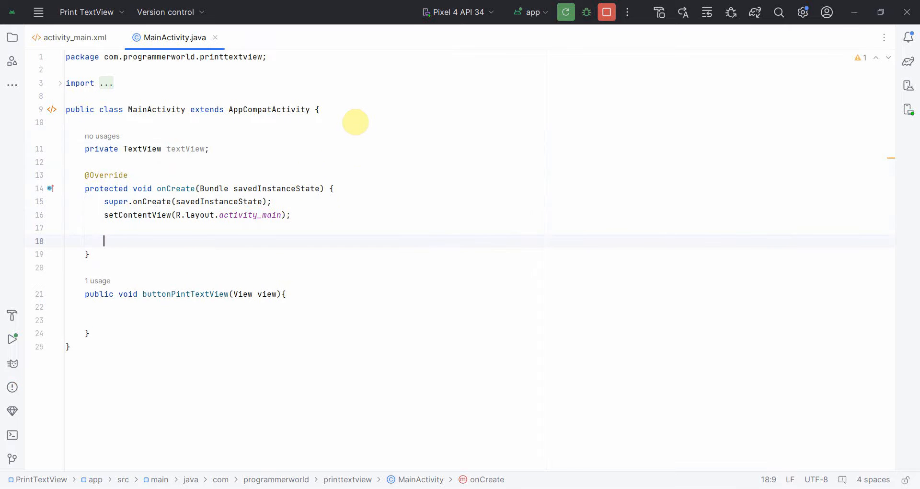
pyautogui.write('textView = f')
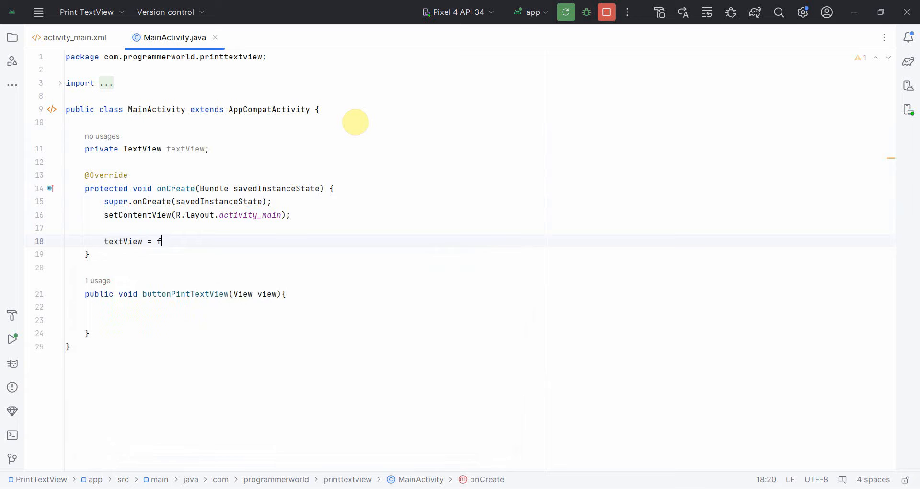
pyautogui.write('indViewById(R.i')
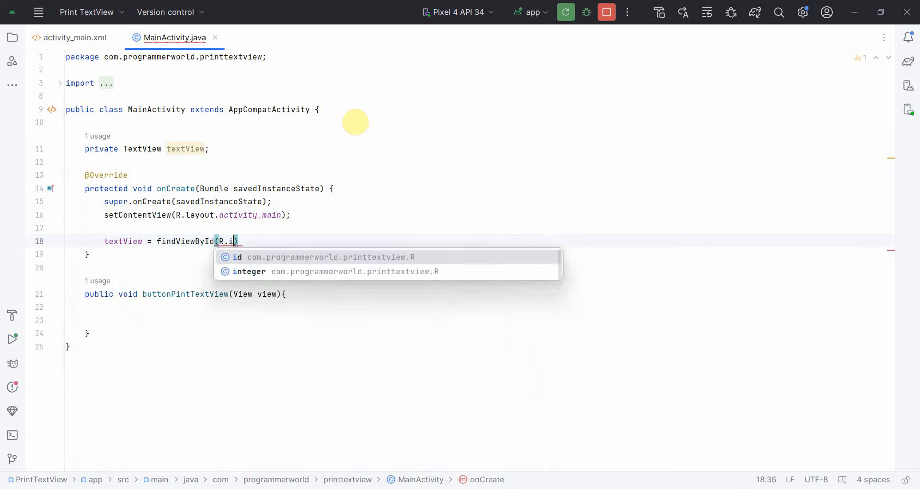
pyautogui.click(237, 257)
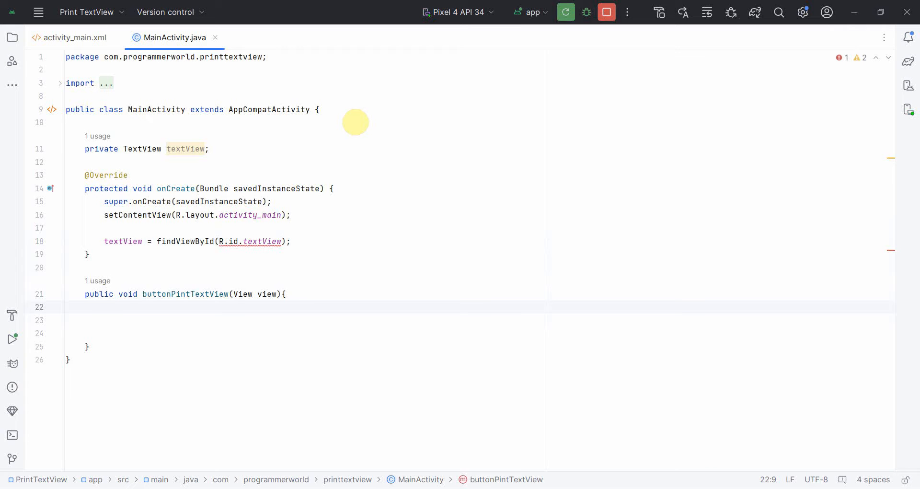
# Step: Write String stringTextView = textView.getText().toString(); inside buttonPintTextView
pyautogui.write('String s')
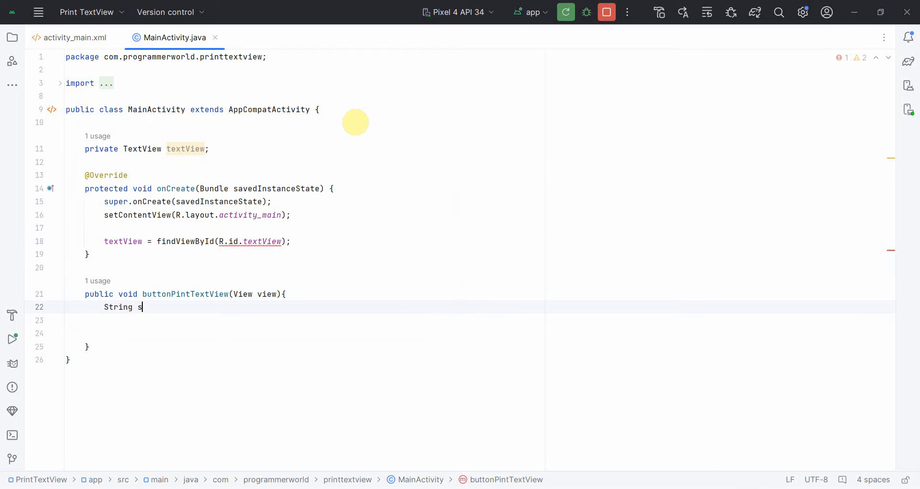
pyautogui.write('tring')
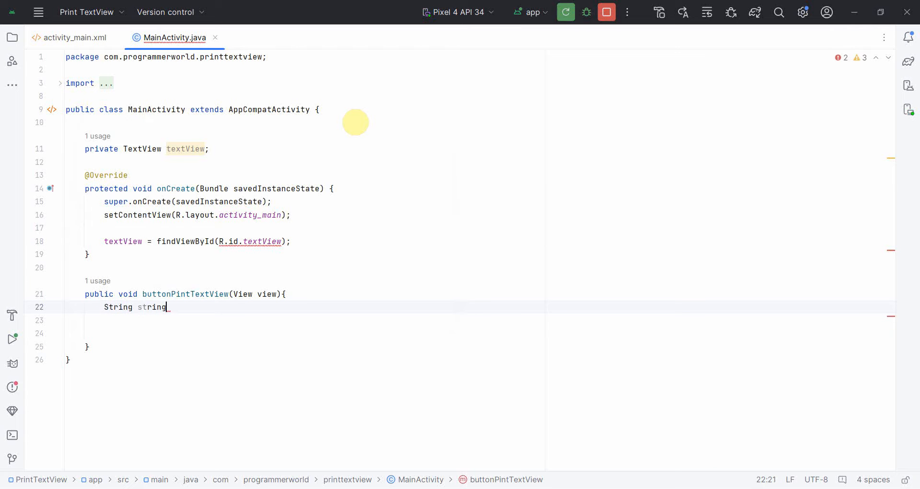
pyautogui.write('TextV')
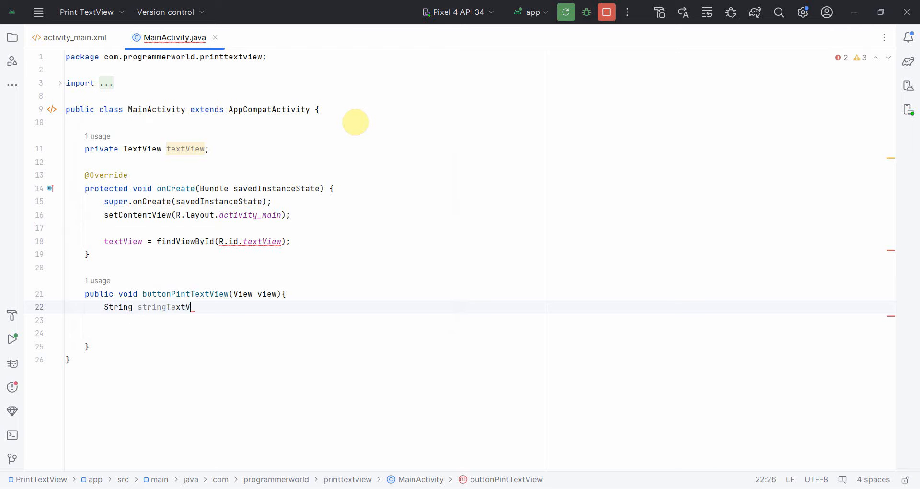
pyautogui.write('iew')
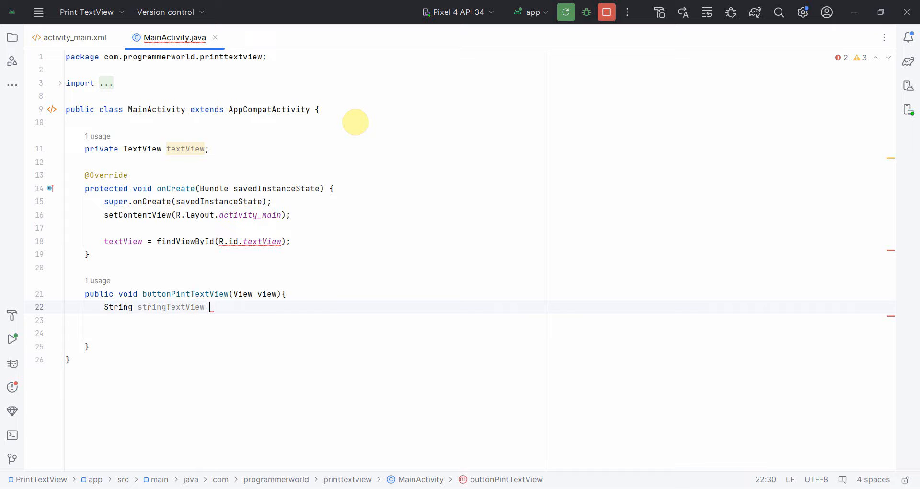
pyautogui.write('= textView.getText().toString(')
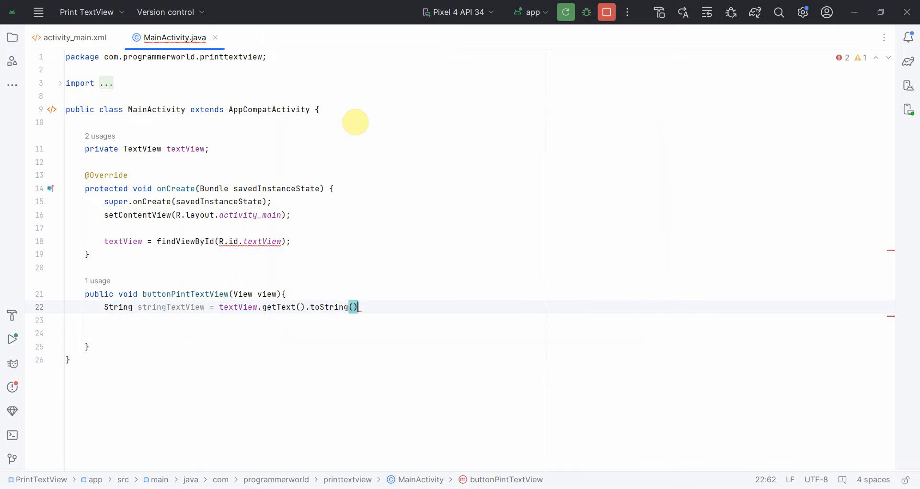
pyautogui.write(';')
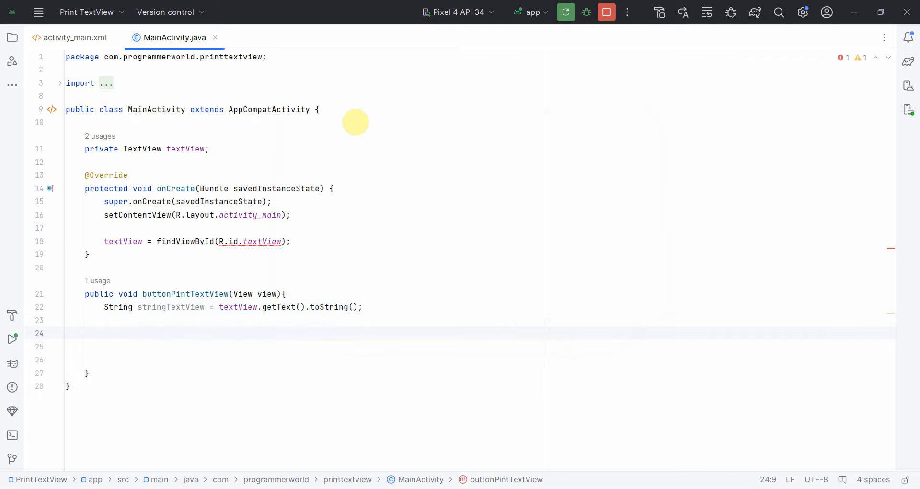
pyautogui.write('WebView we')
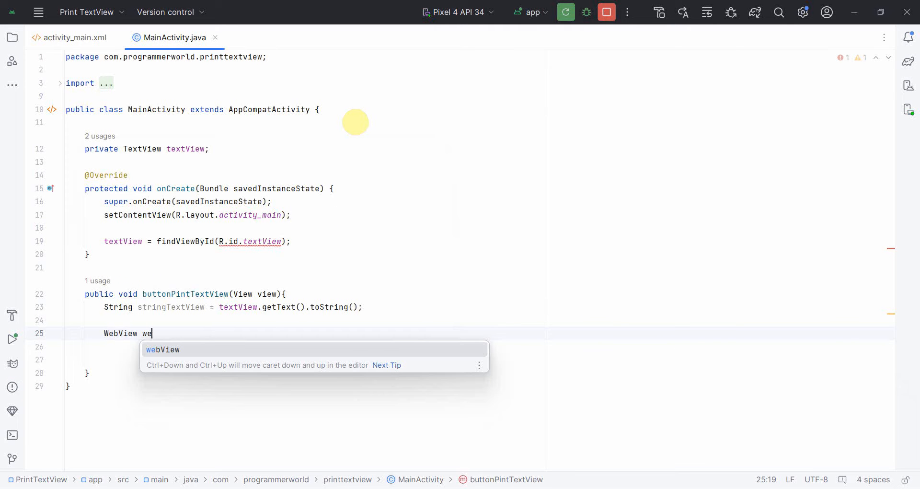
# Step: Declare WebView webView = new WebView(this) in the print method
pyautogui.press('Tab')
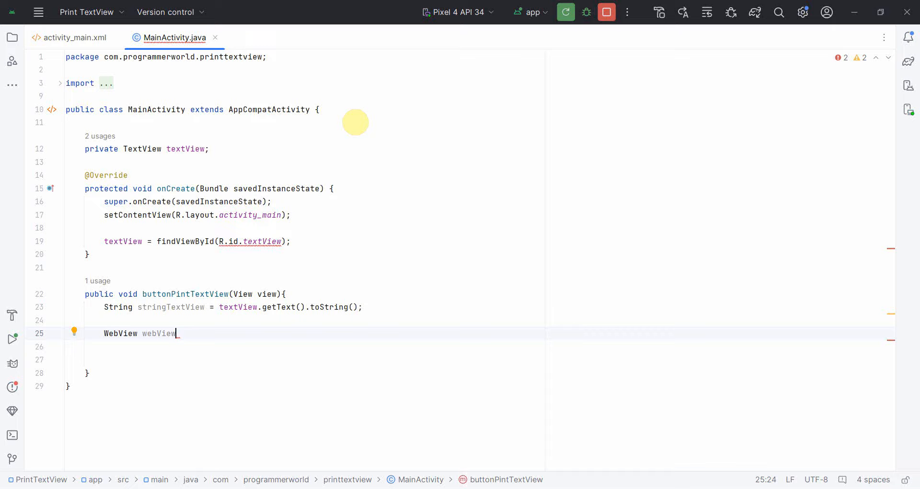
pyautogui.write('= We')
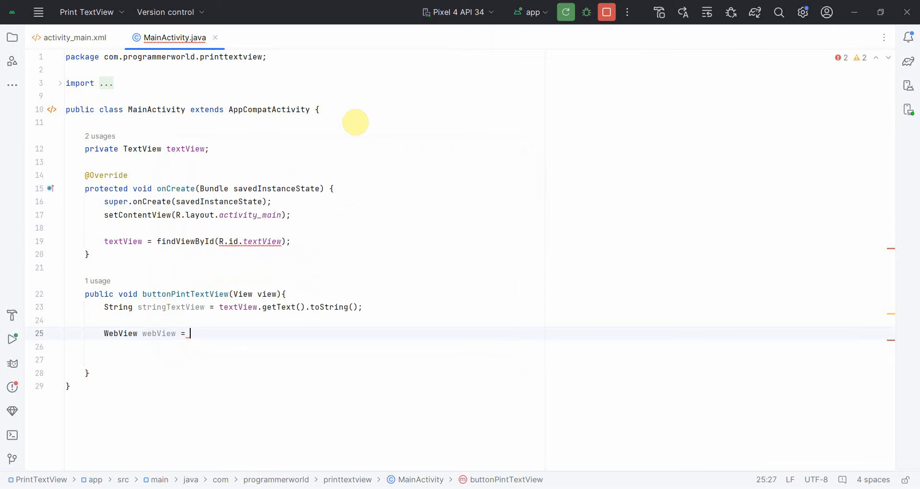
pyautogui.write('new WebView(this);')
pyautogui.click(479, 346)
pyautogui.write('webView.')
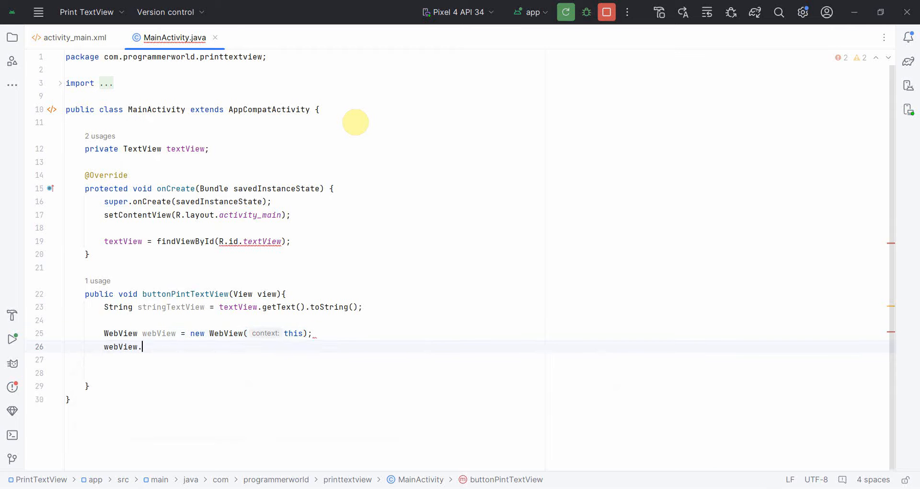
# Step: Call webView.loadData(stringTextView, "text/html", "UTF-8")
pyautogui.write('loadData();')
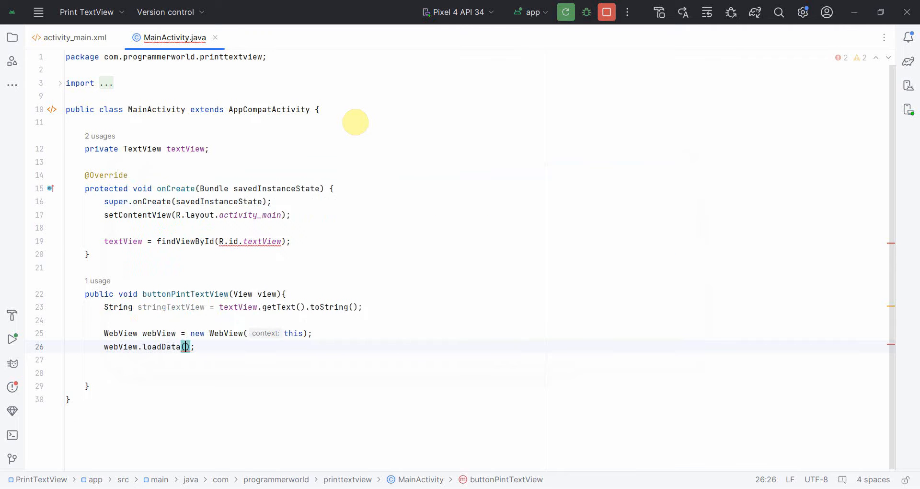
pyautogui.write('stringTextView')
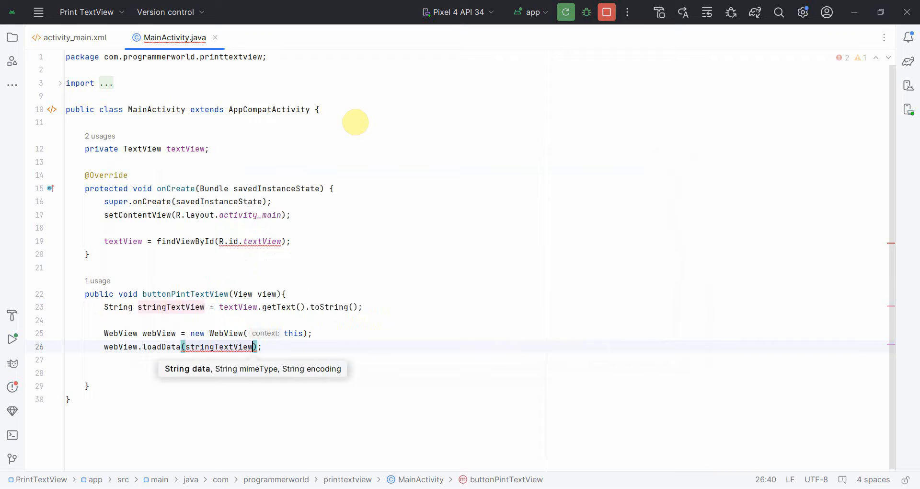
pyautogui.write(',')
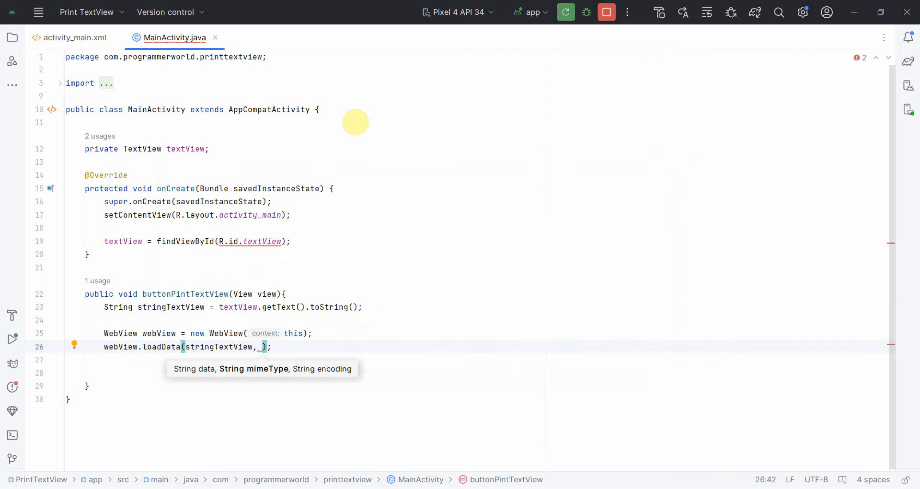
pyautogui.write('"t')
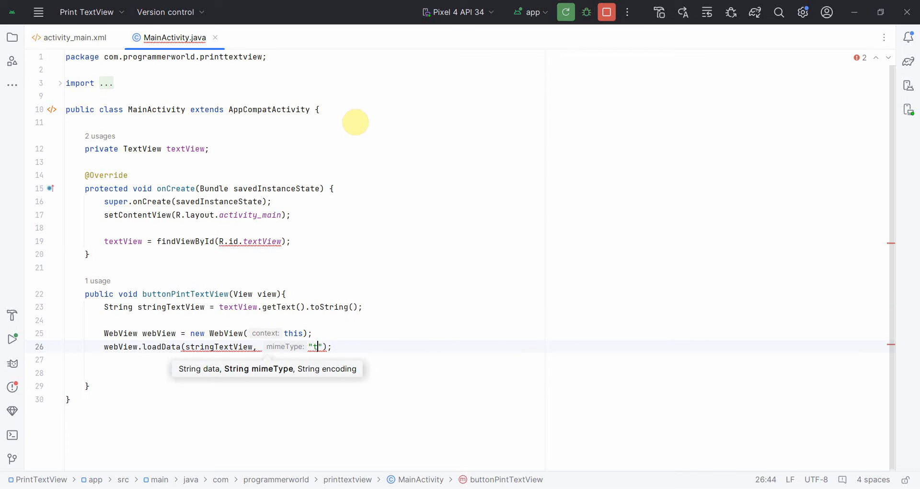
pyautogui.write('ex')
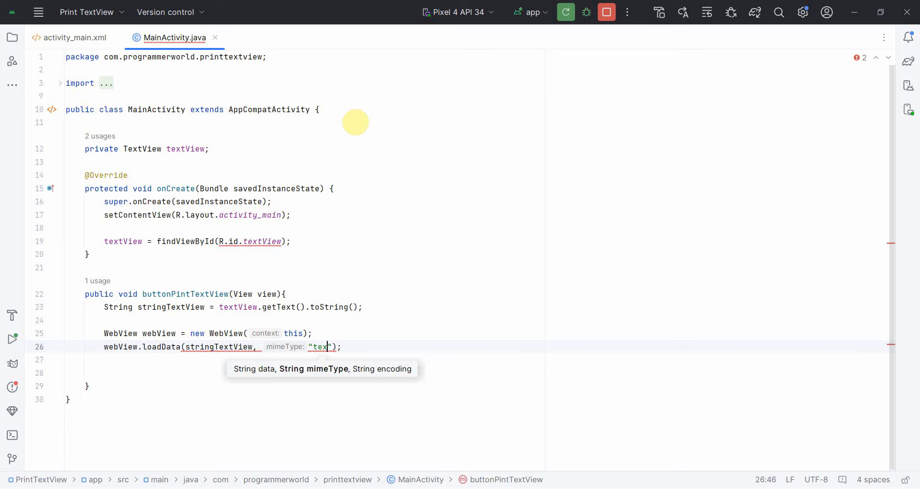
pyautogui.write('/')
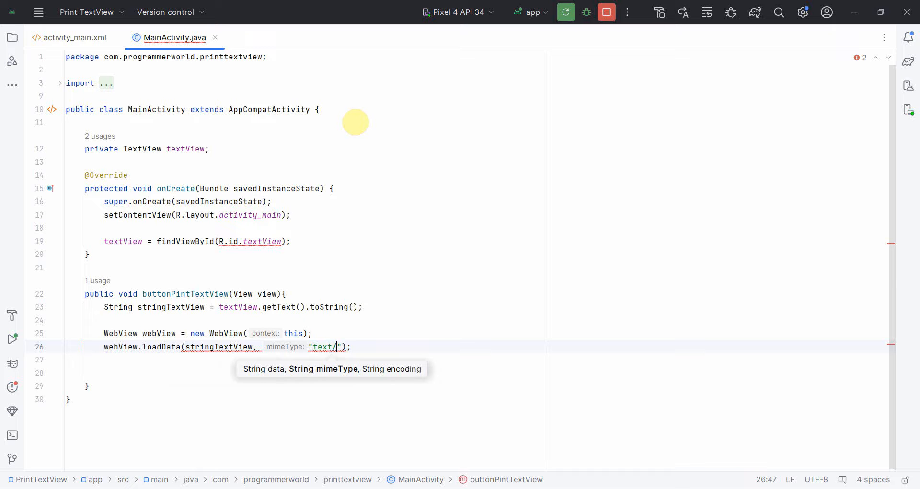
pyautogui.write('html')
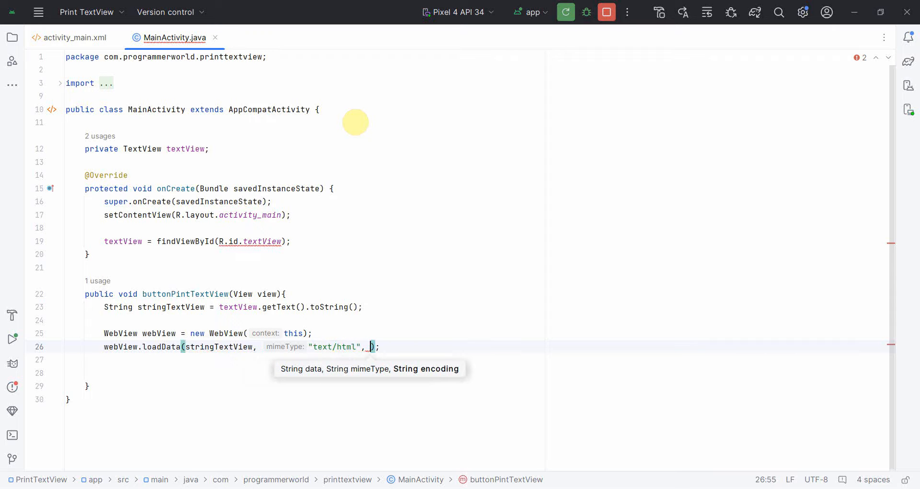
pyautogui.write('""')
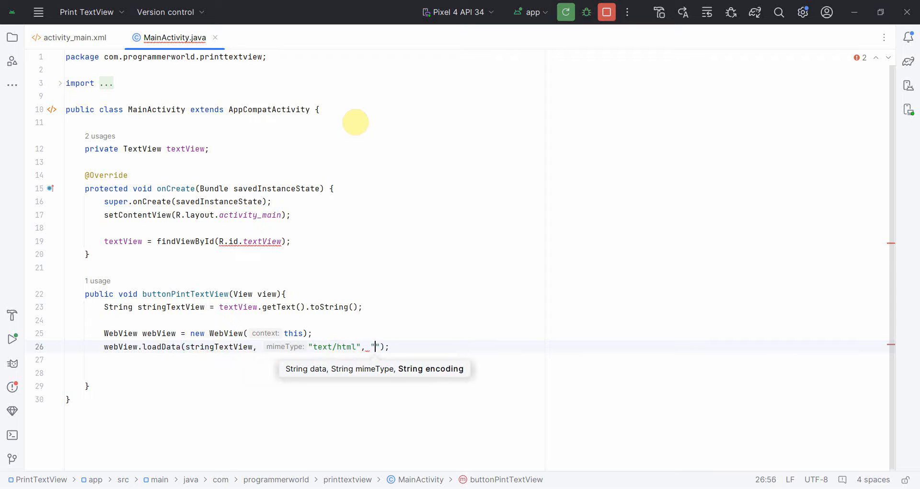
pyautogui.write('UTF-8')
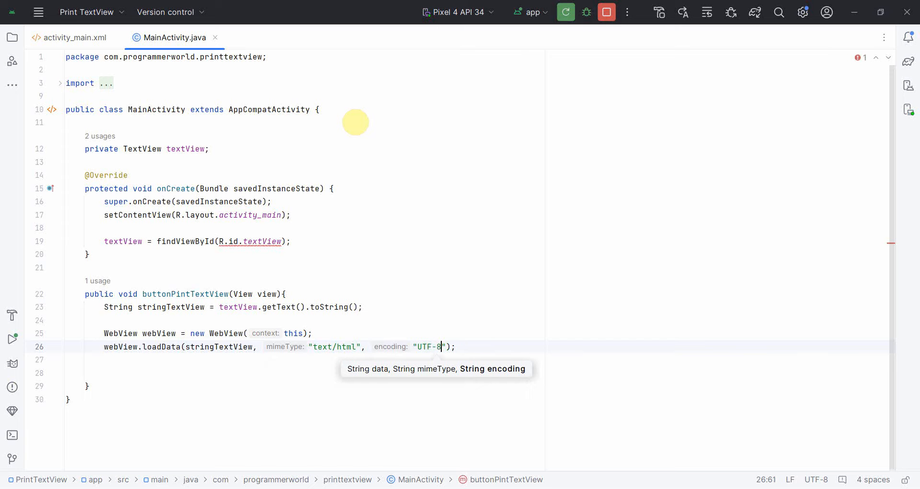
pyautogui.press('Enter')
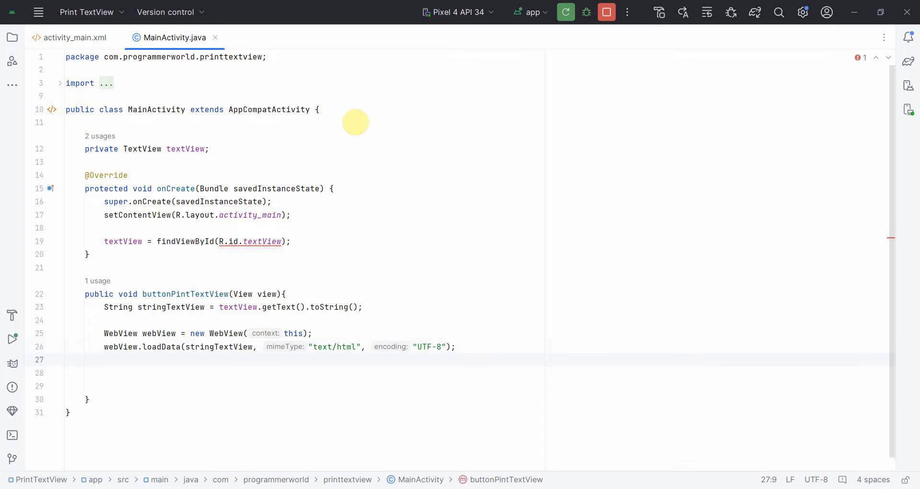
# Step: Assign PrintManager printManager = (PrintManager) getSystemService(PRINT_SERVICE)
pyautogui.write('Pr')
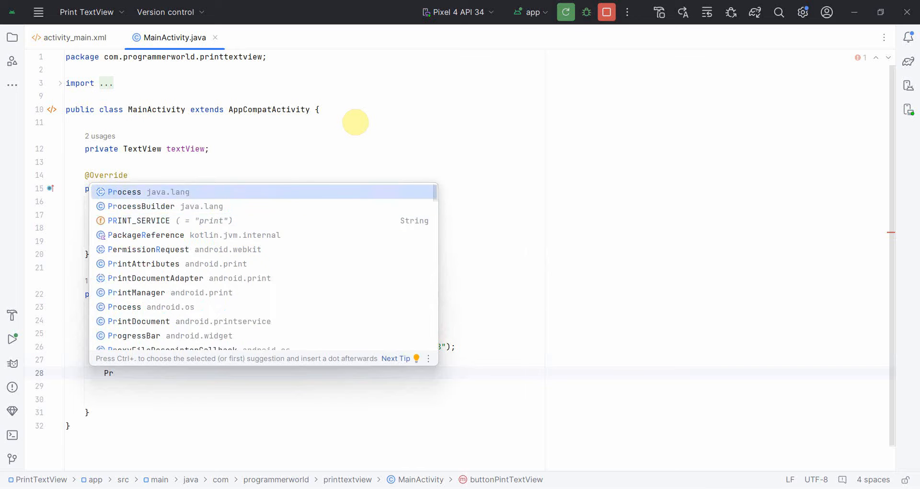
pyautogui.write('r printManager =')
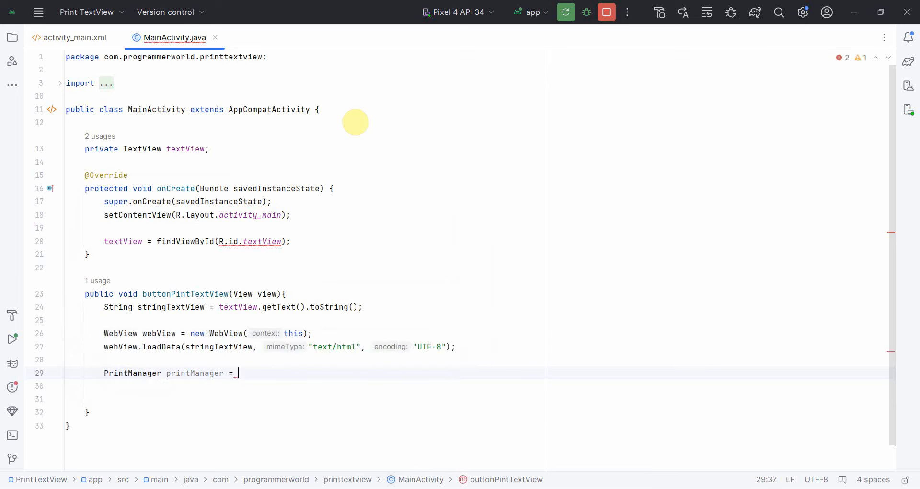
pyautogui.write('getSystemService(')
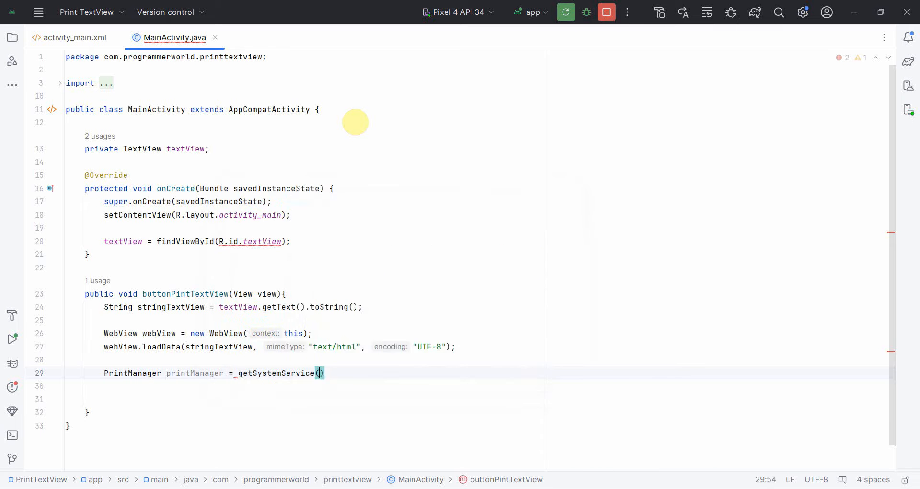
pyautogui.write('PRINT_SERVICE')
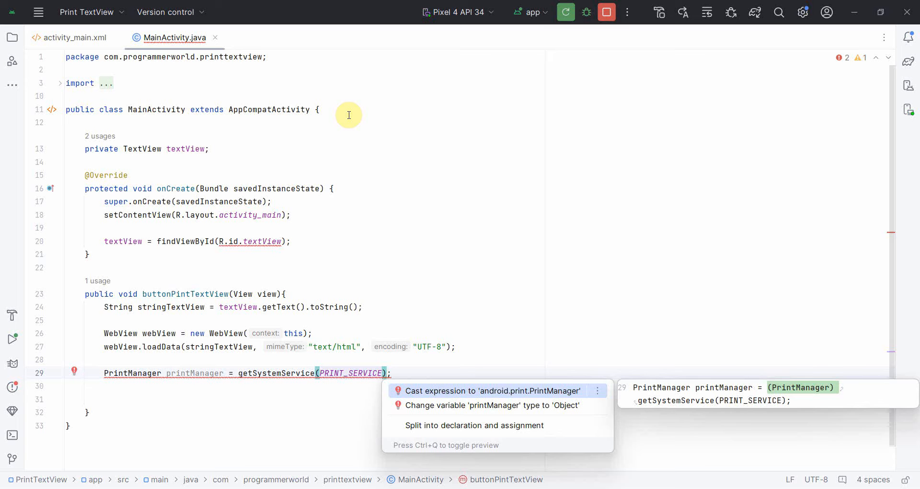
pyautogui.click(492, 391)
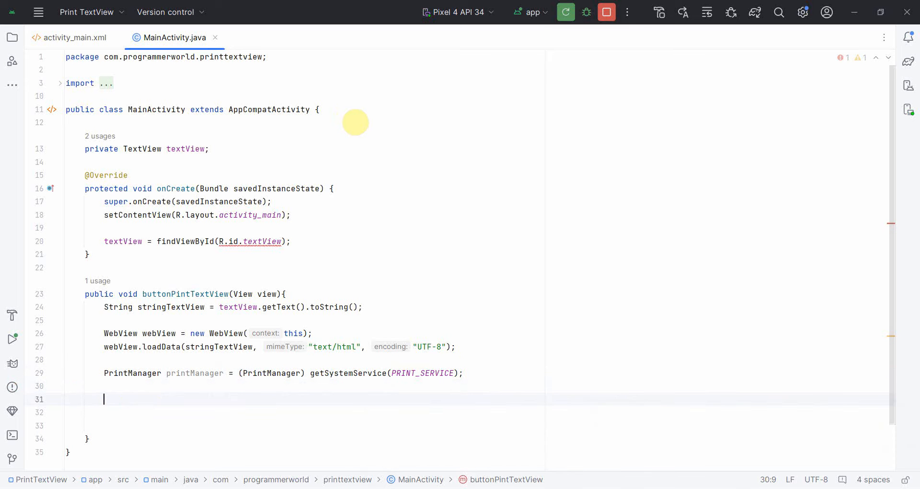
# Step: Add the statement PrintDocumentAdapter printDocumentAdapter = webView.createPrintDocumentAdapter("TextView_PrintDemo");
pyautogui.write('Pr')
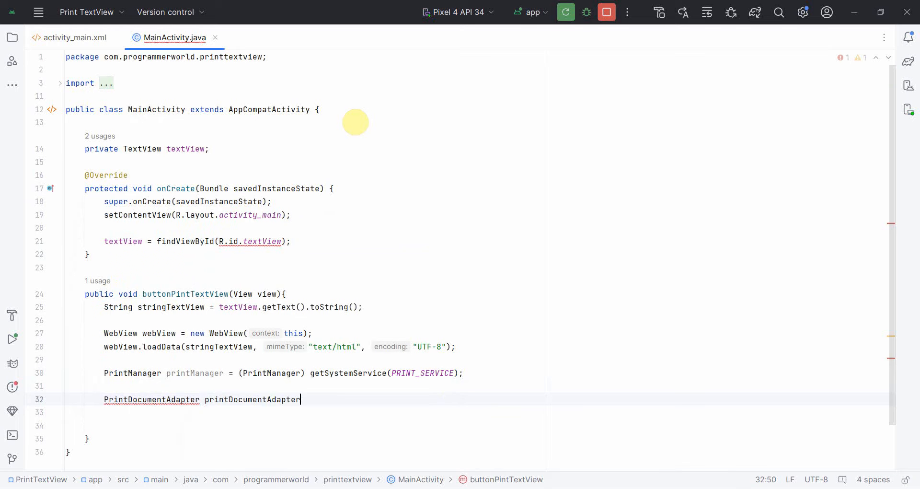
pyautogui.write('=')
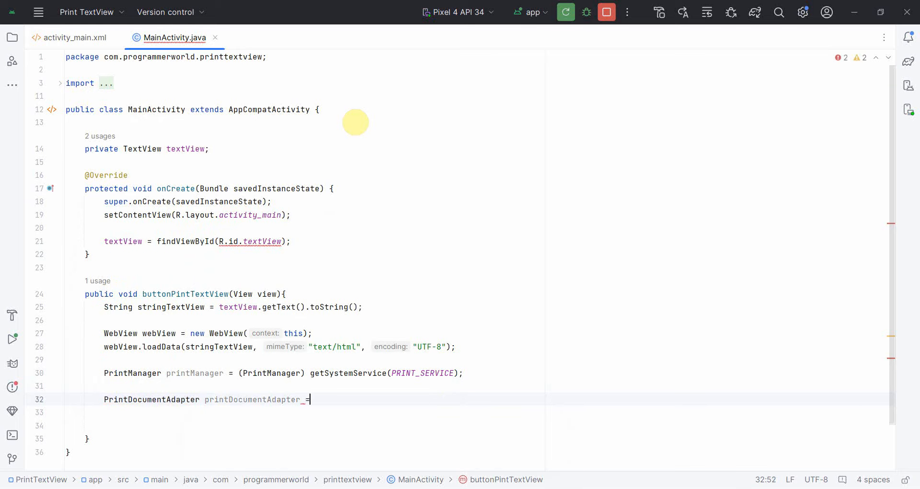
pyautogui.write('webView.createPrintDocumentAdapter("')
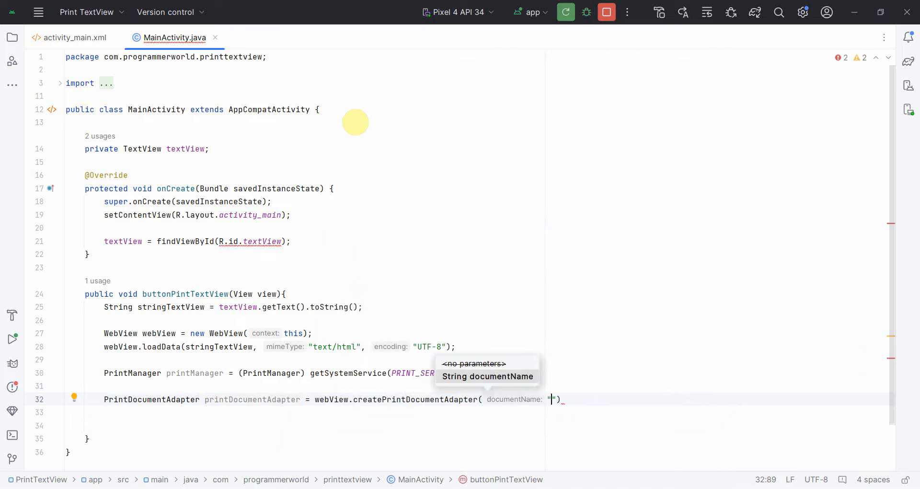
pyautogui.write('TextView')
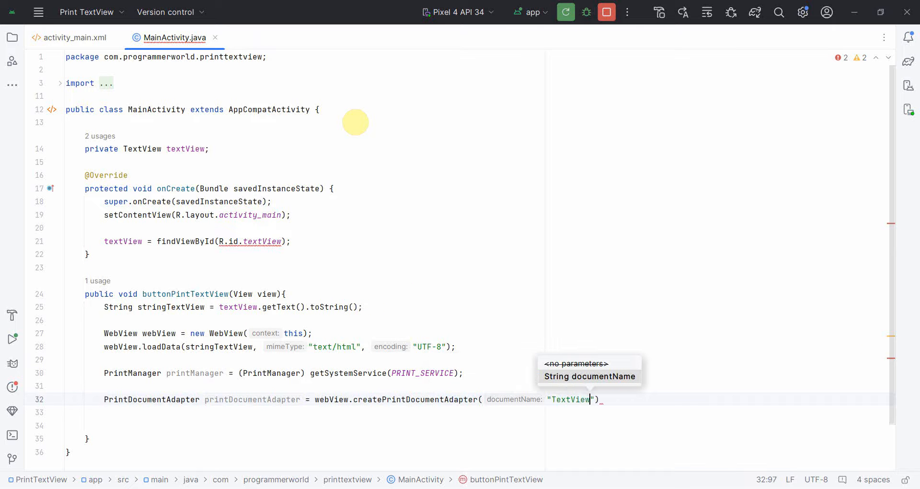
pyautogui.write('_P')
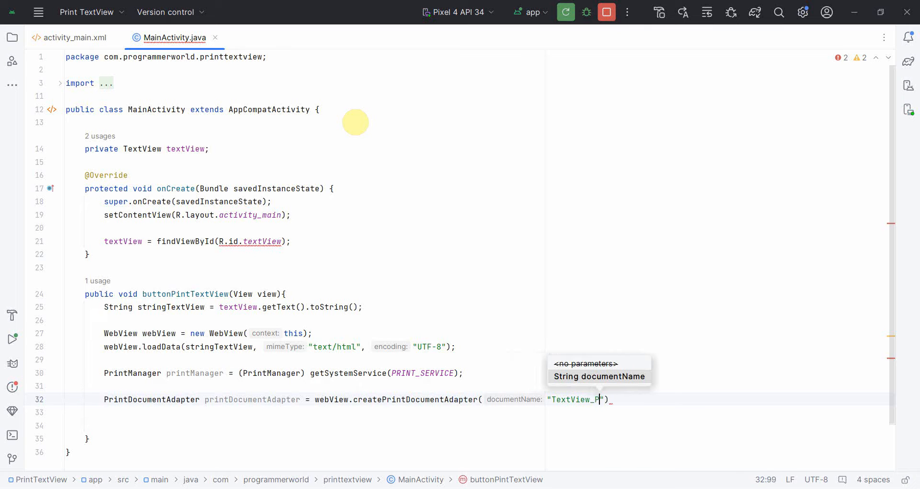
pyautogui.write('intDe')
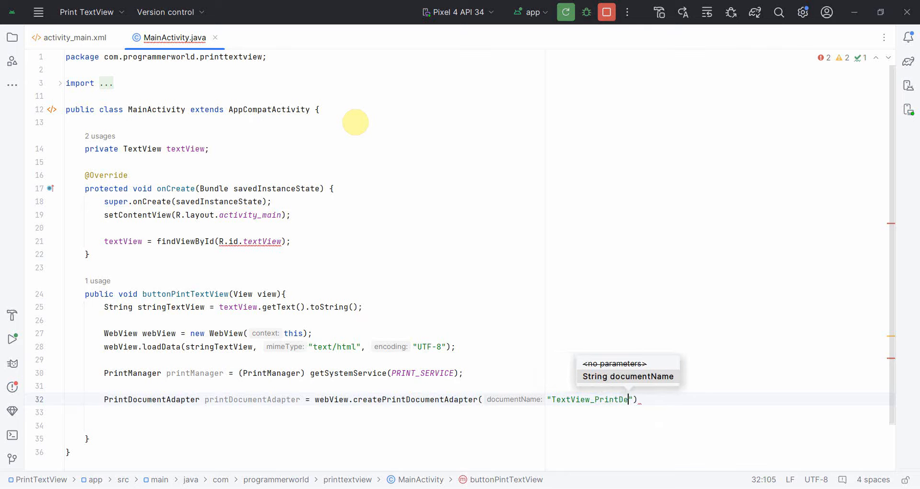
pyautogui.write('mo");')
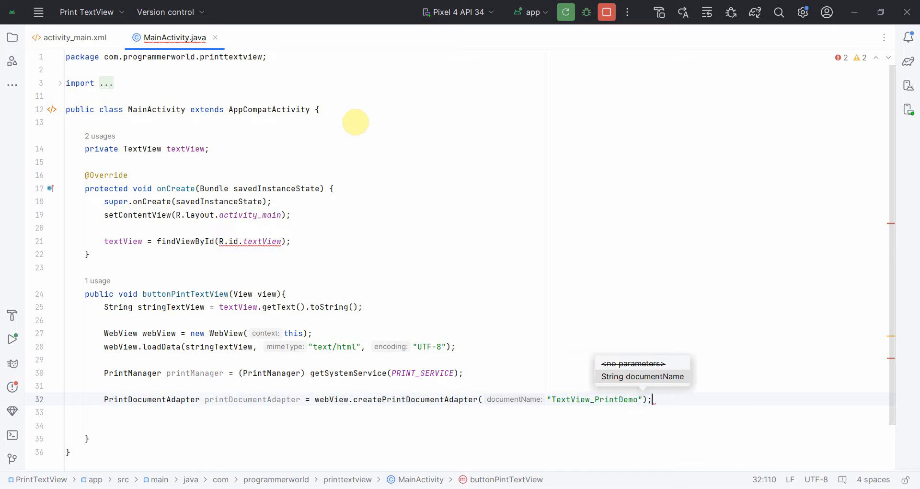
pyautogui.press('enter')
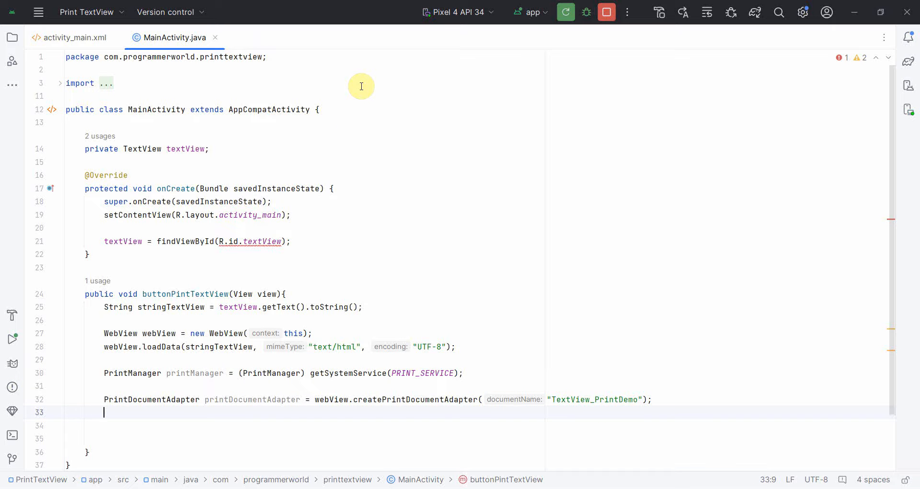
# Step: Write printManager.print("TextView Print Test", printDocumentAdapter, new PrintAttributes.Builder().build())
pyautogui.write('printManager.print(')
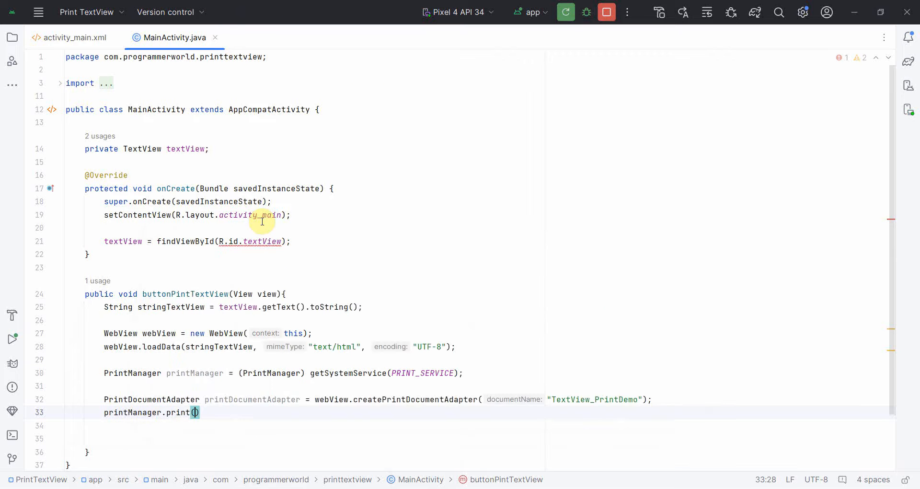
pyautogui.write('"')
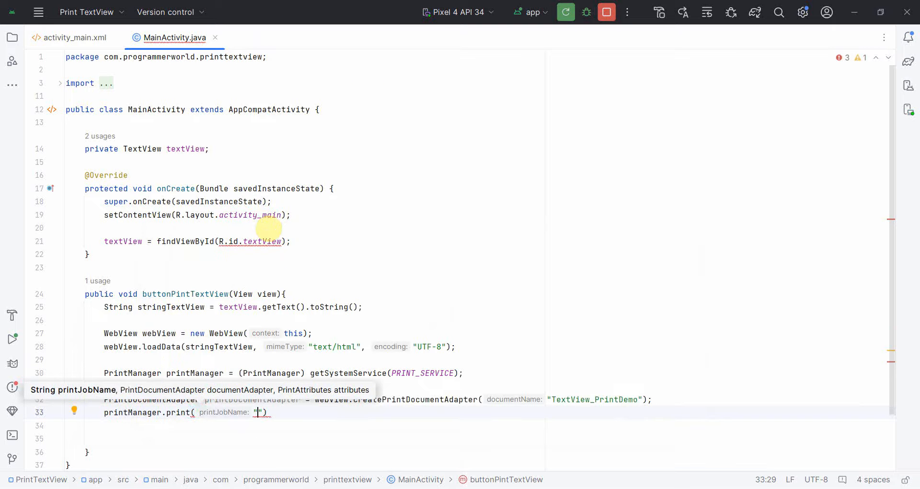
pyautogui.write('TextView_Pint')
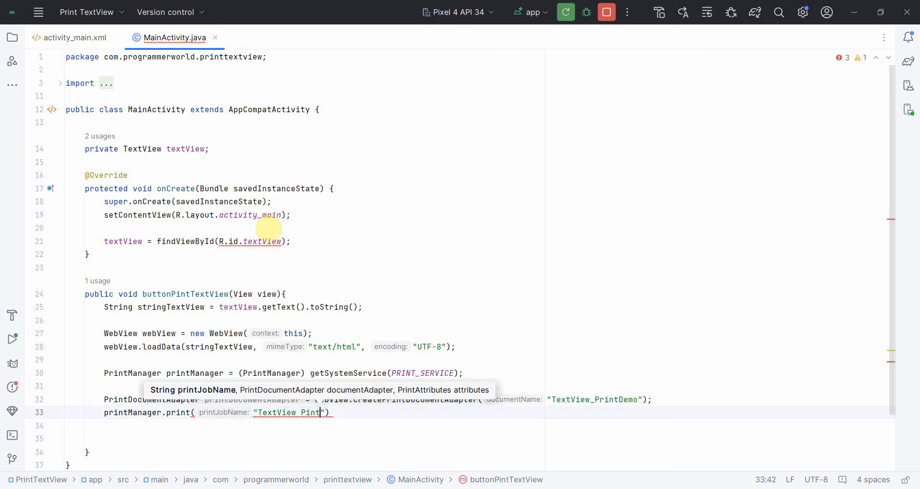
pyautogui.write('r')
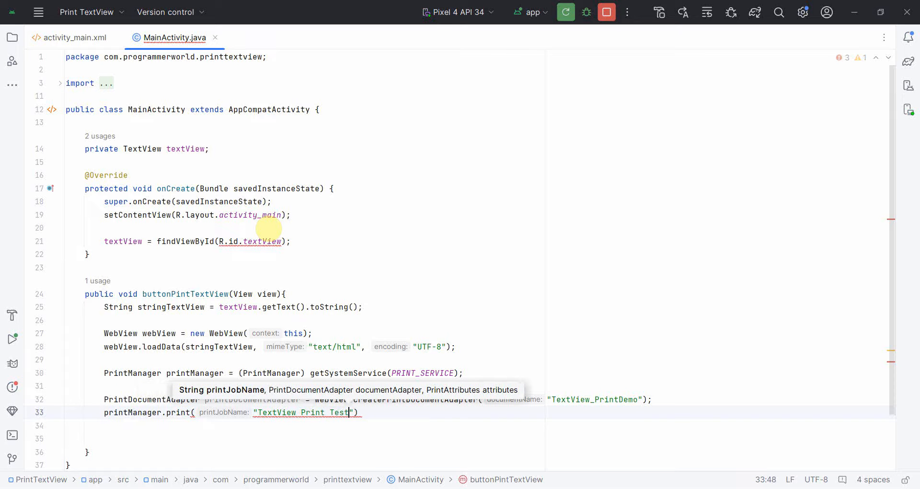
pyautogui.write(',')
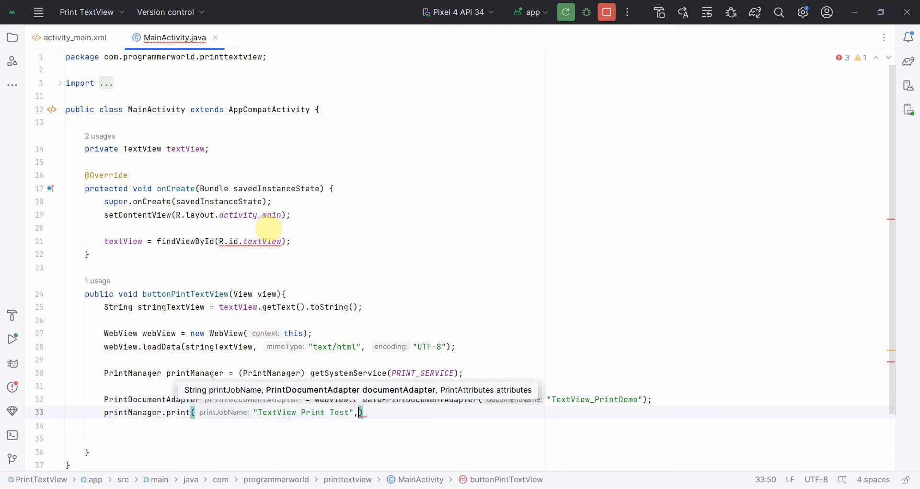
pyautogui.write('p')
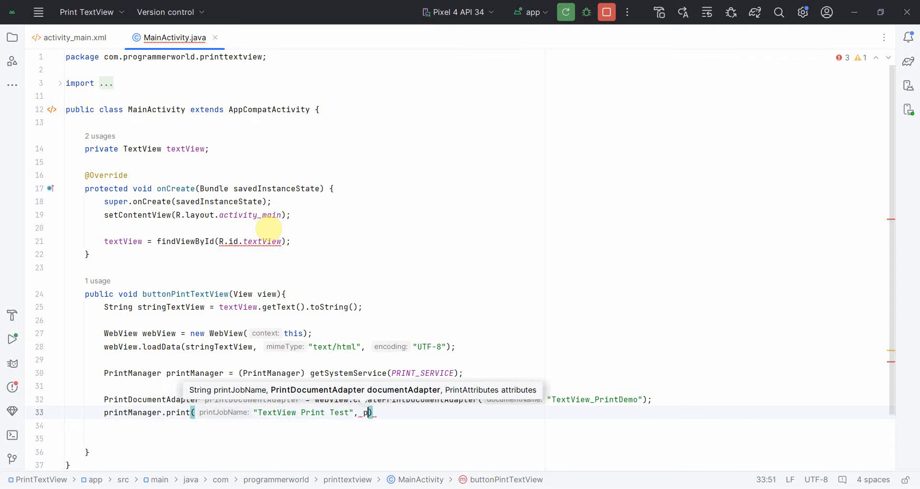
pyautogui.write('printDocumentAdapter,')
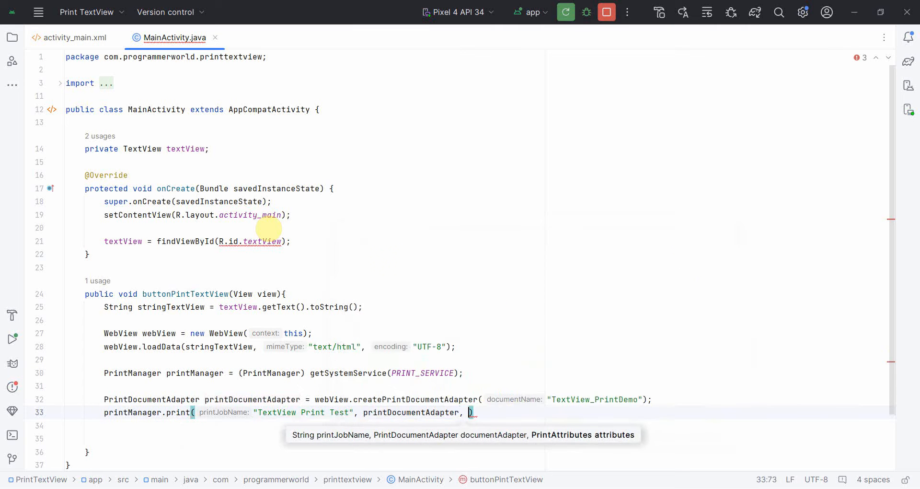
pyautogui.write('new')
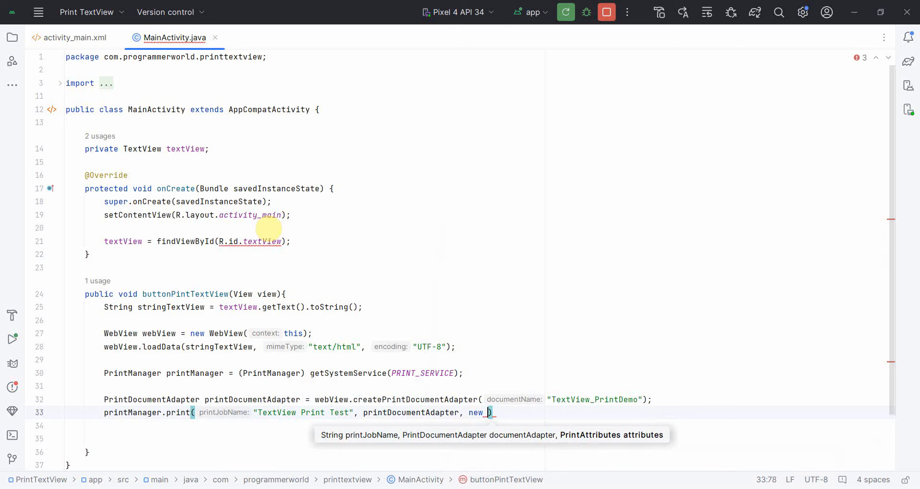
pyautogui.write('PrintA')
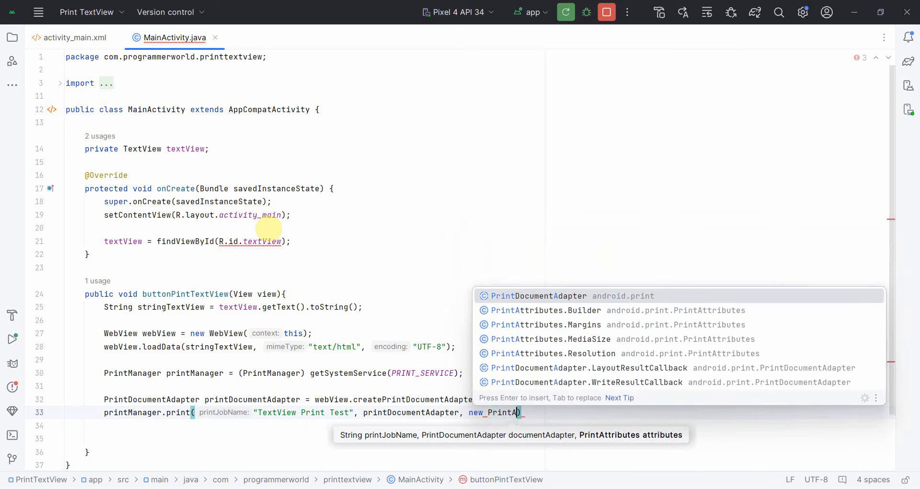
pyautogui.write('ttributes.Builder(')
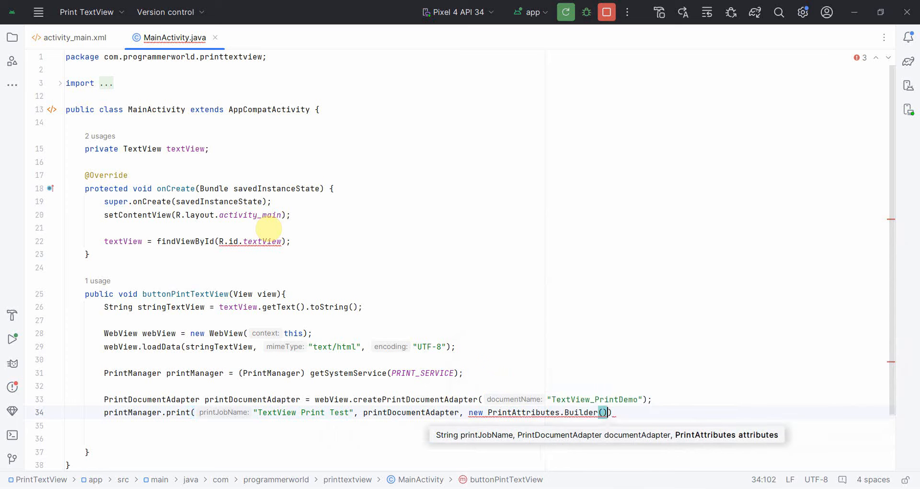
pyautogui.write('.build()')
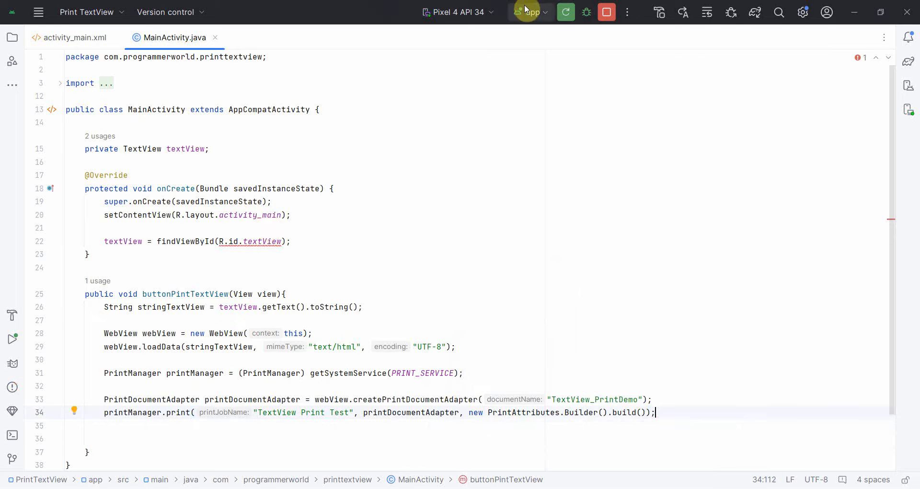
# Step: Run 'app' on the Pixel 4 API 34 emulator to show the print button screen
pyautogui.click(564, 12)
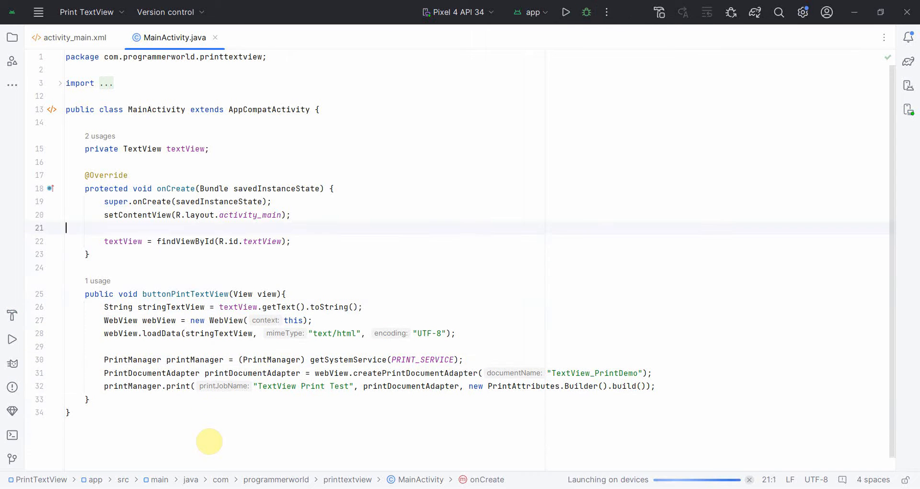
pyautogui.click(565, 11)
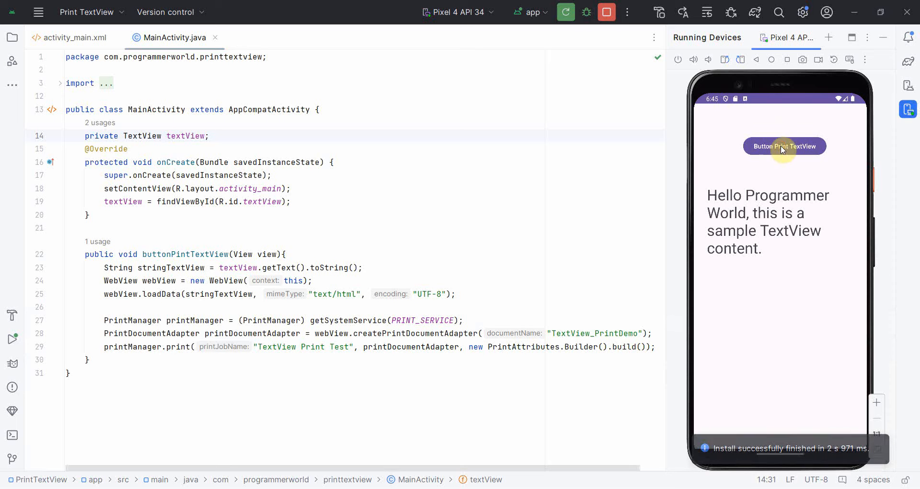
# Step: Print the TextView with Save as PDF, reaching the TextView_PrintDemo Downloads screen
pyautogui.click(784, 146)
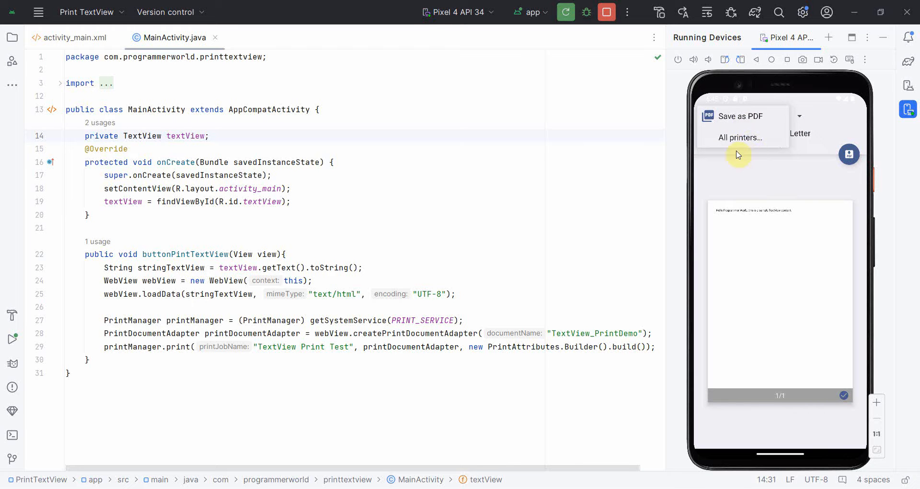
pyautogui.moveTo(790, 63)
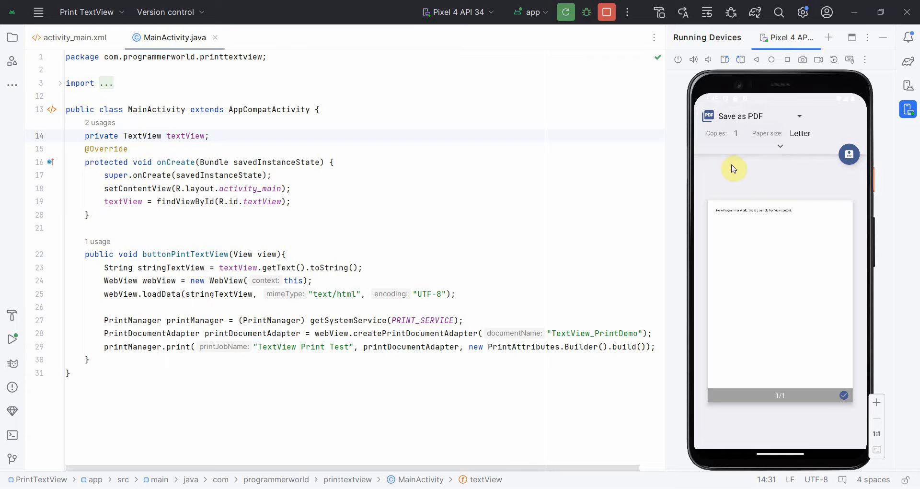
pyautogui.moveTo(799, 214)
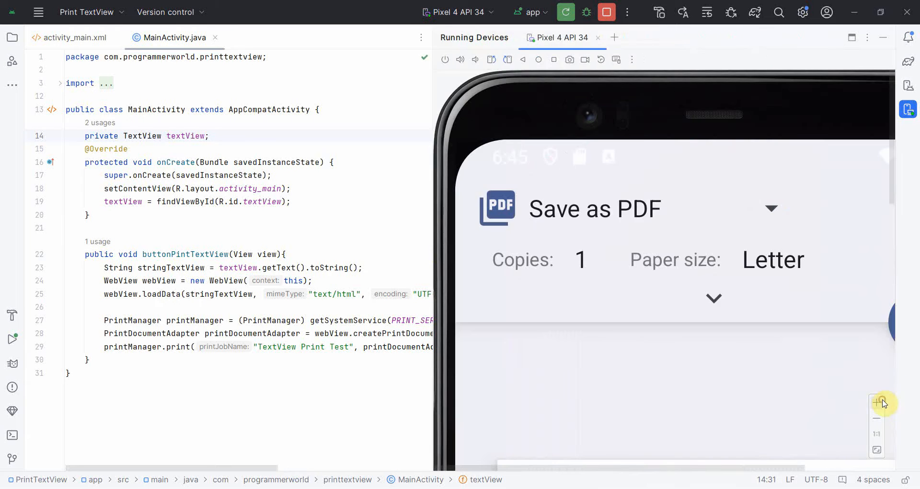
pyautogui.moveTo(898, 164)
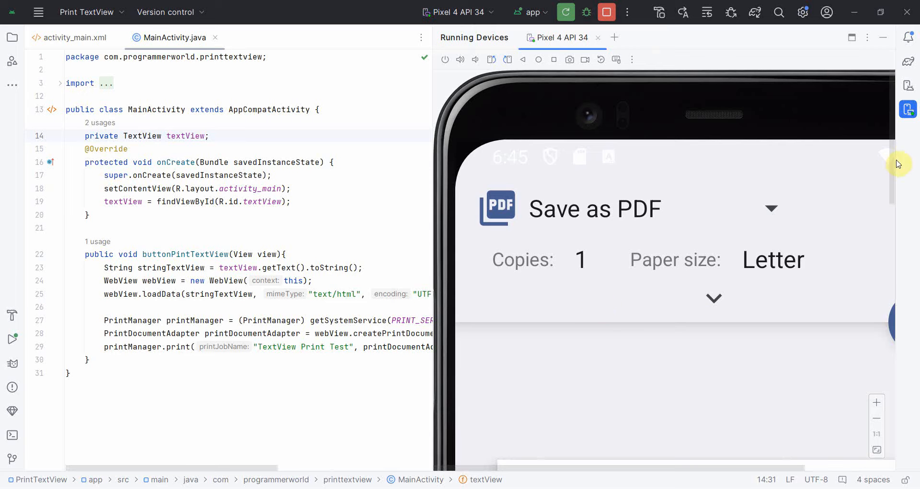
pyautogui.scroll(-3)
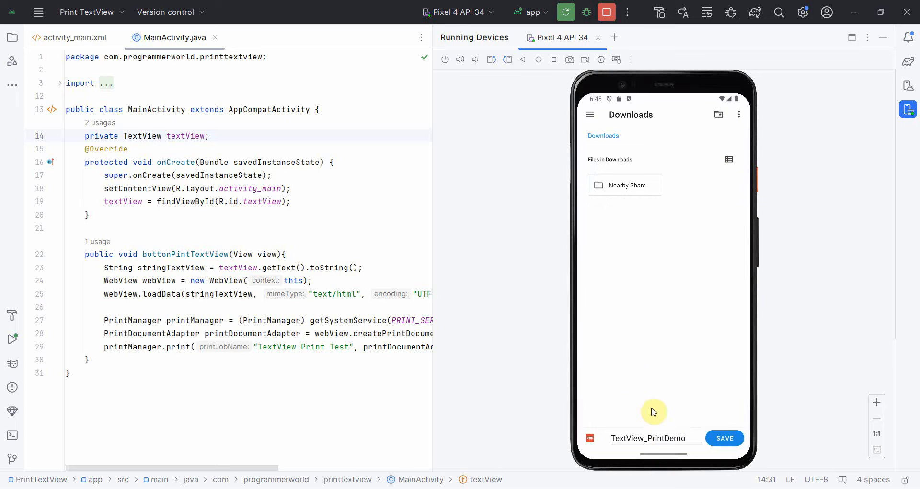
pyautogui.moveTo(635, 126)
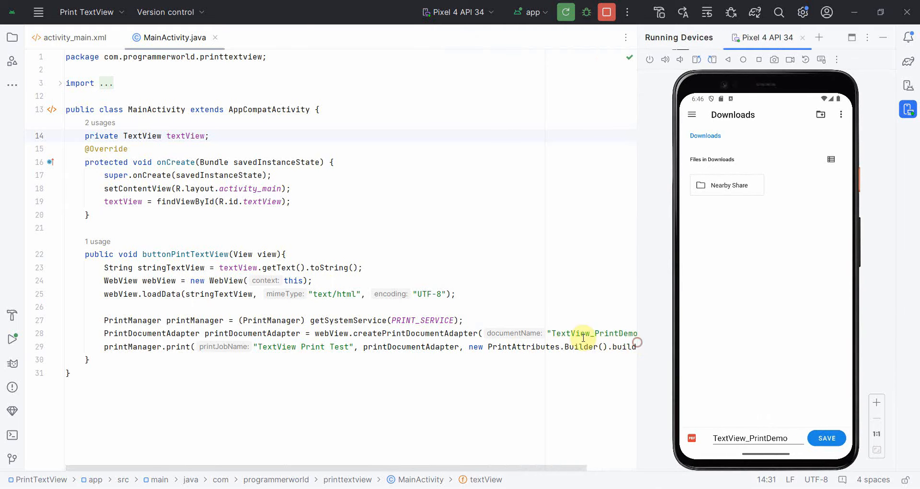
# Step: Save the TextView_PrintDemo PDF into the emulator's Downloads folder
pyautogui.click(825, 437)
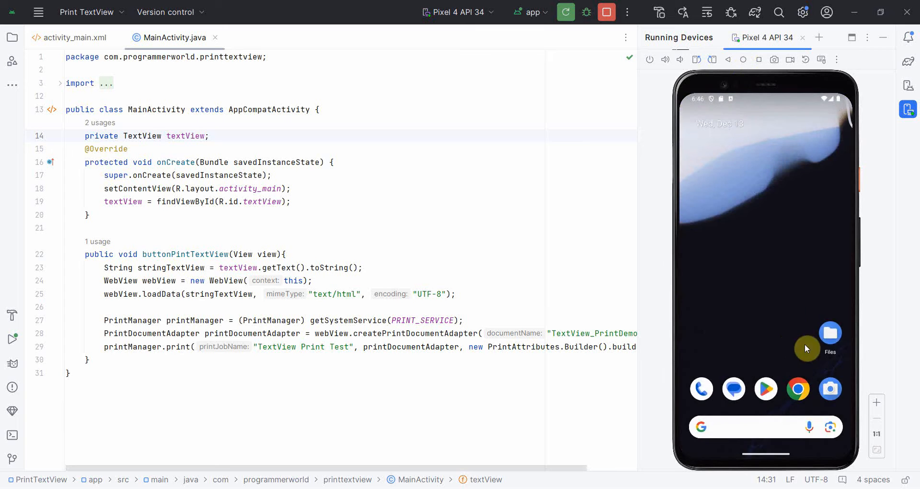
# Step: Open the emulator's Files app to reach the saved TextView_PrintDemo PDF
pyautogui.click(829, 332)
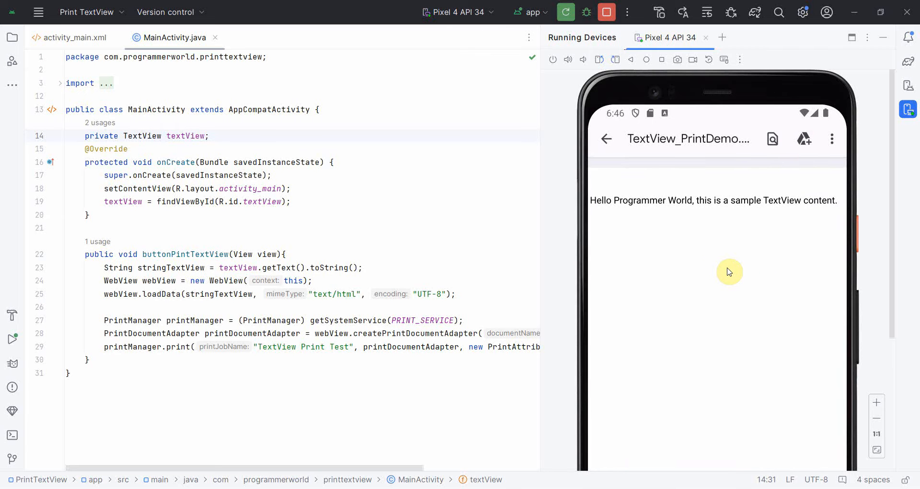
pyautogui.moveTo(545, 272)
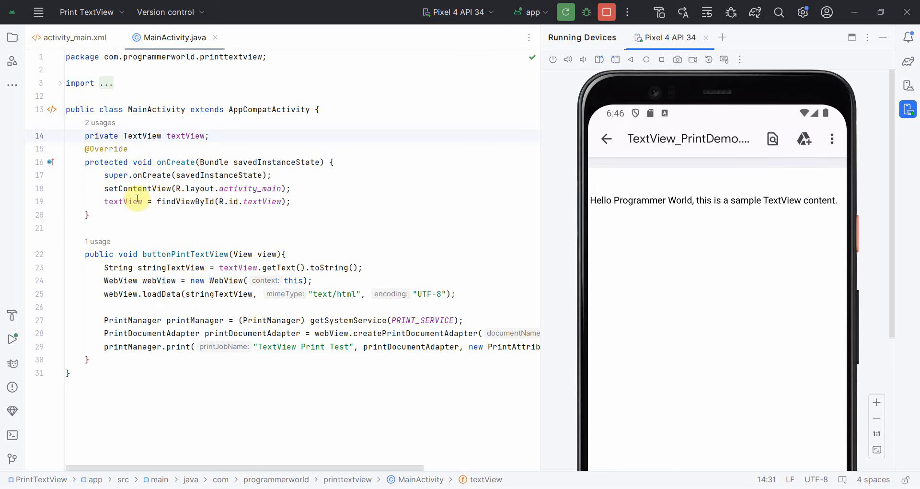
pyautogui.moveTo(134, 201)
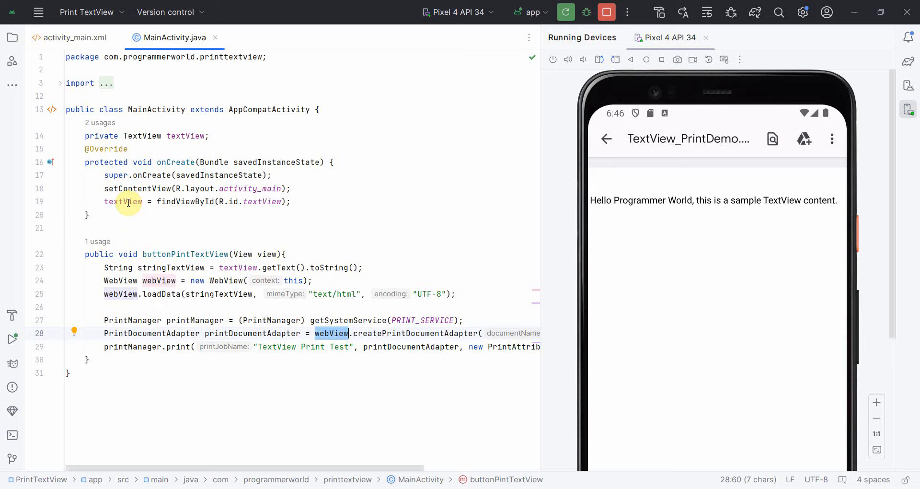
pyautogui.moveTo(382, 306)
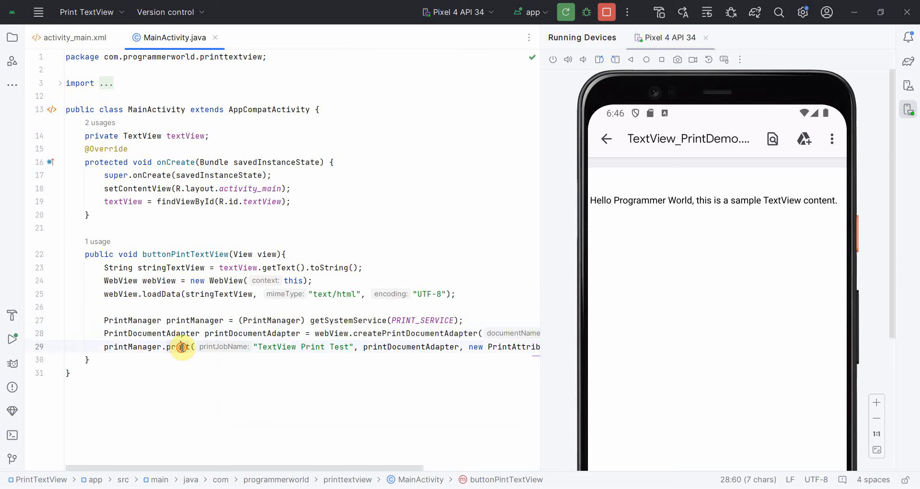
pyautogui.doubleClick(177, 347)
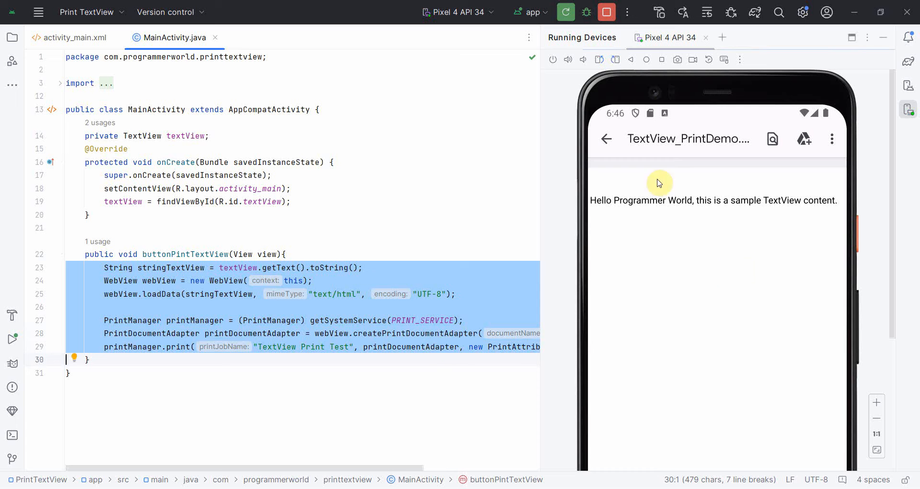
pyautogui.moveTo(605, 139)
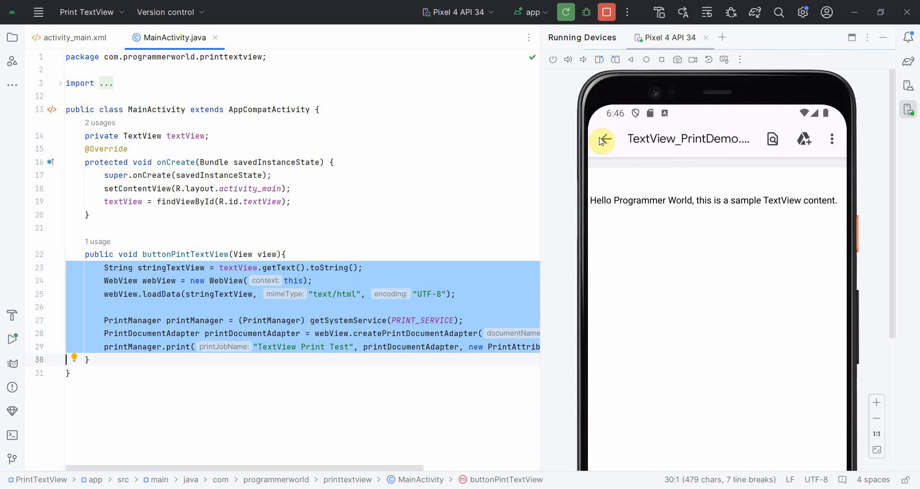
pyautogui.moveTo(541, 170); pyautogui.dragTo(594, 169)
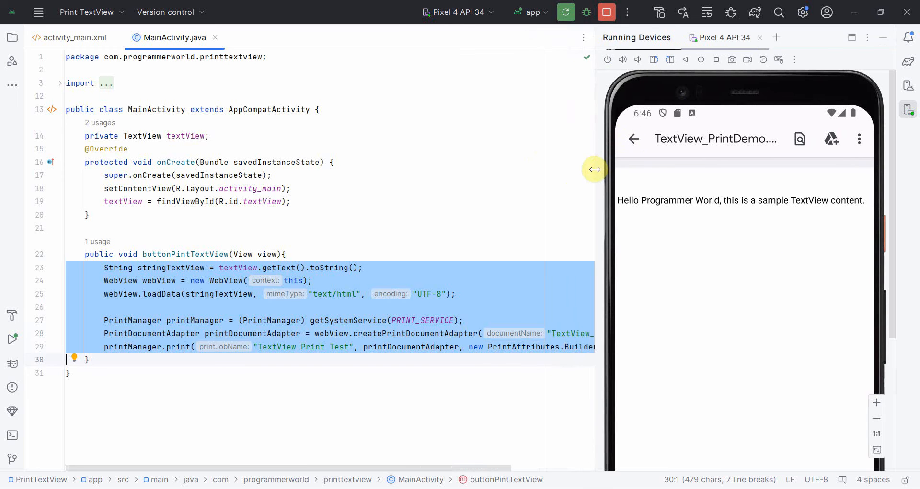